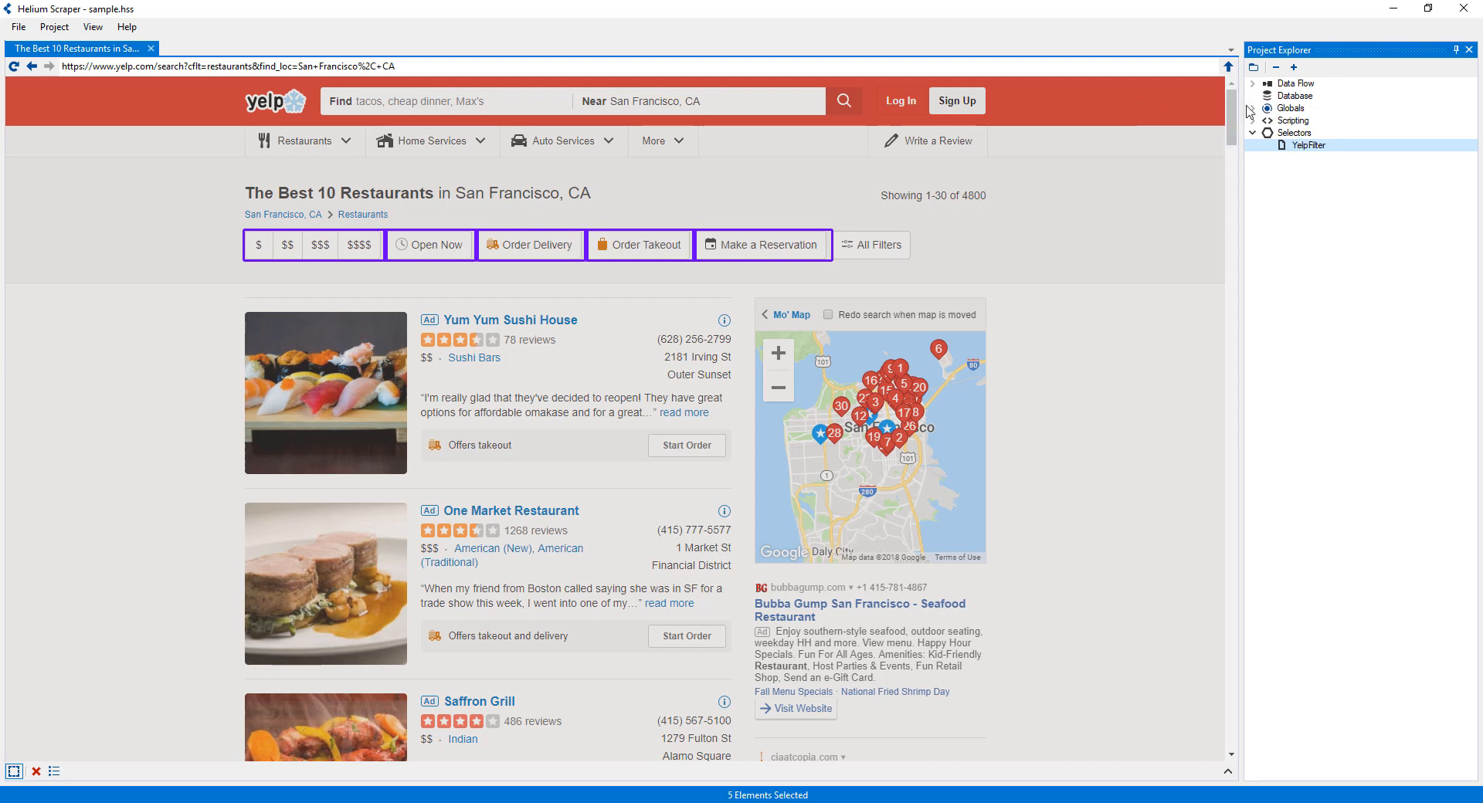
Step: Delete the Main global from the project's Globals list and confirm
left_click(1252, 108)
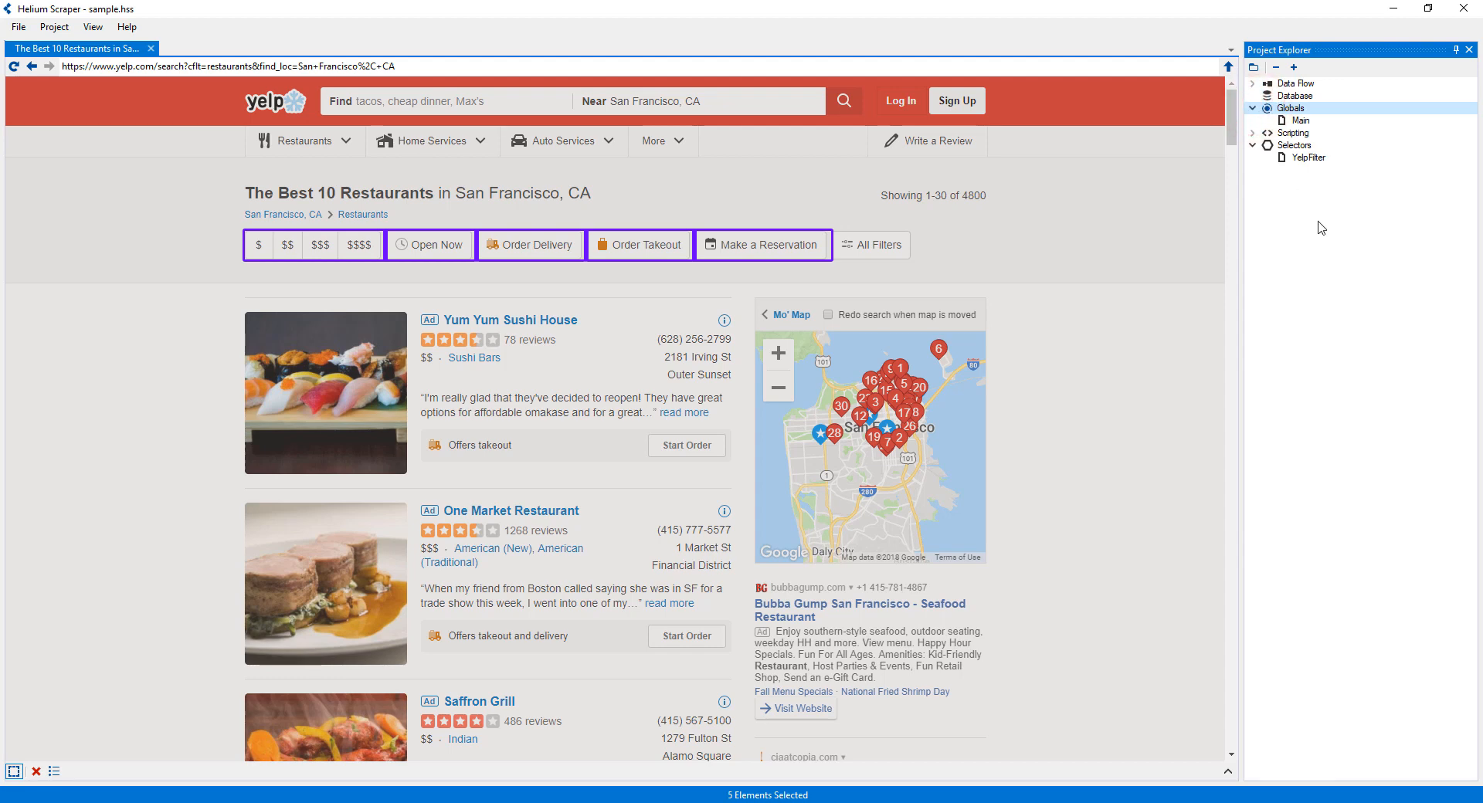
right_click(1298, 121)
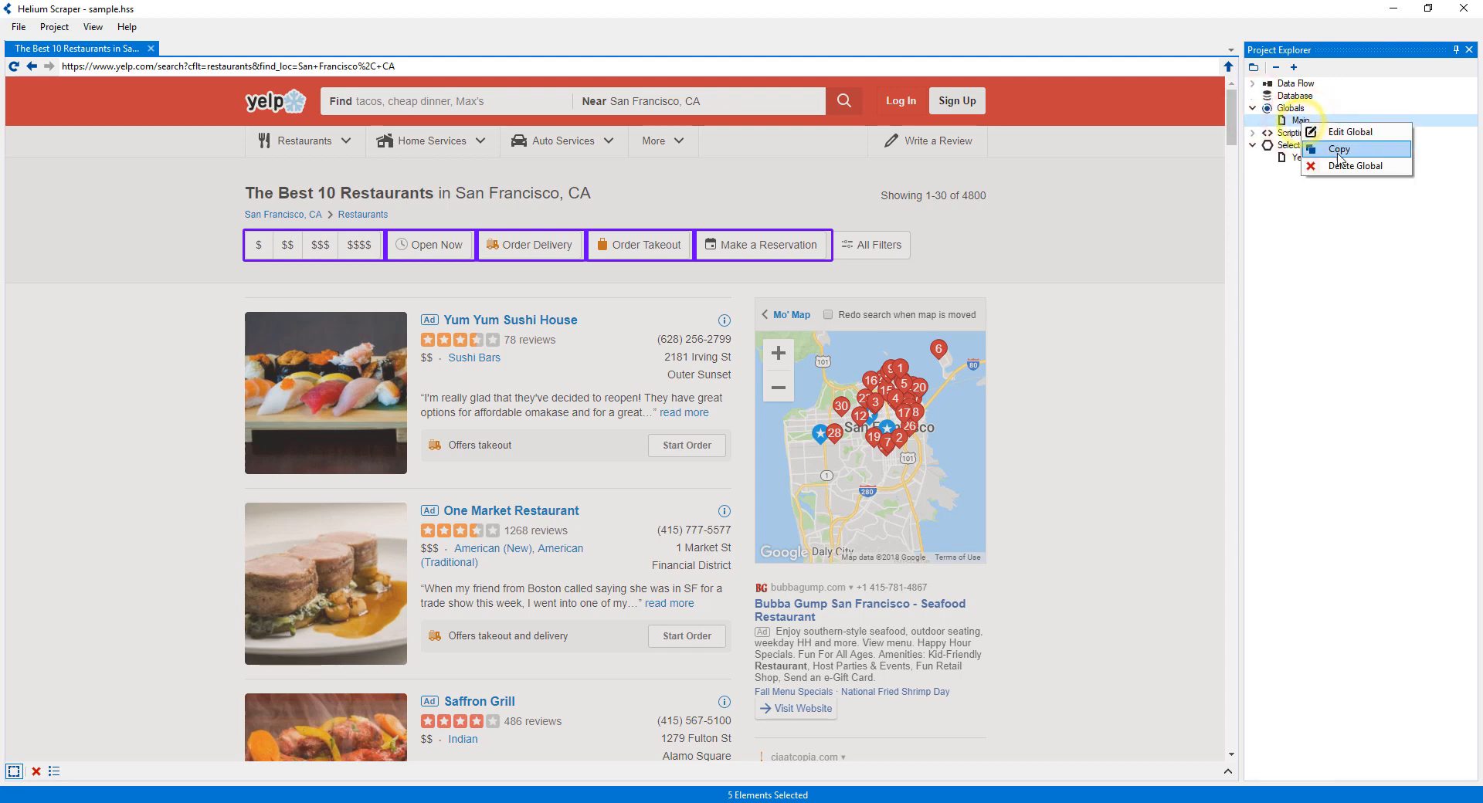
left_click(1353, 165)
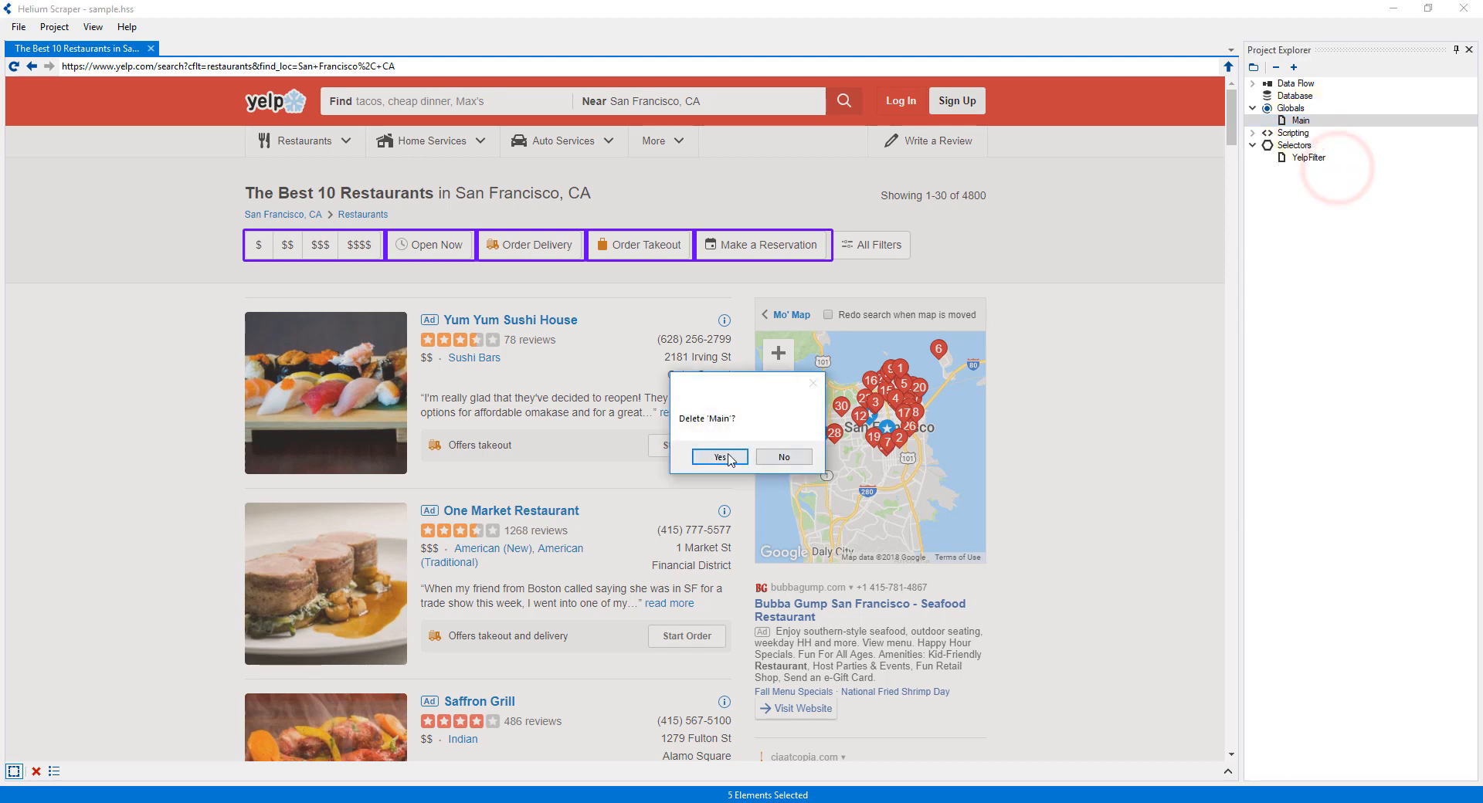
left_click(718, 457)
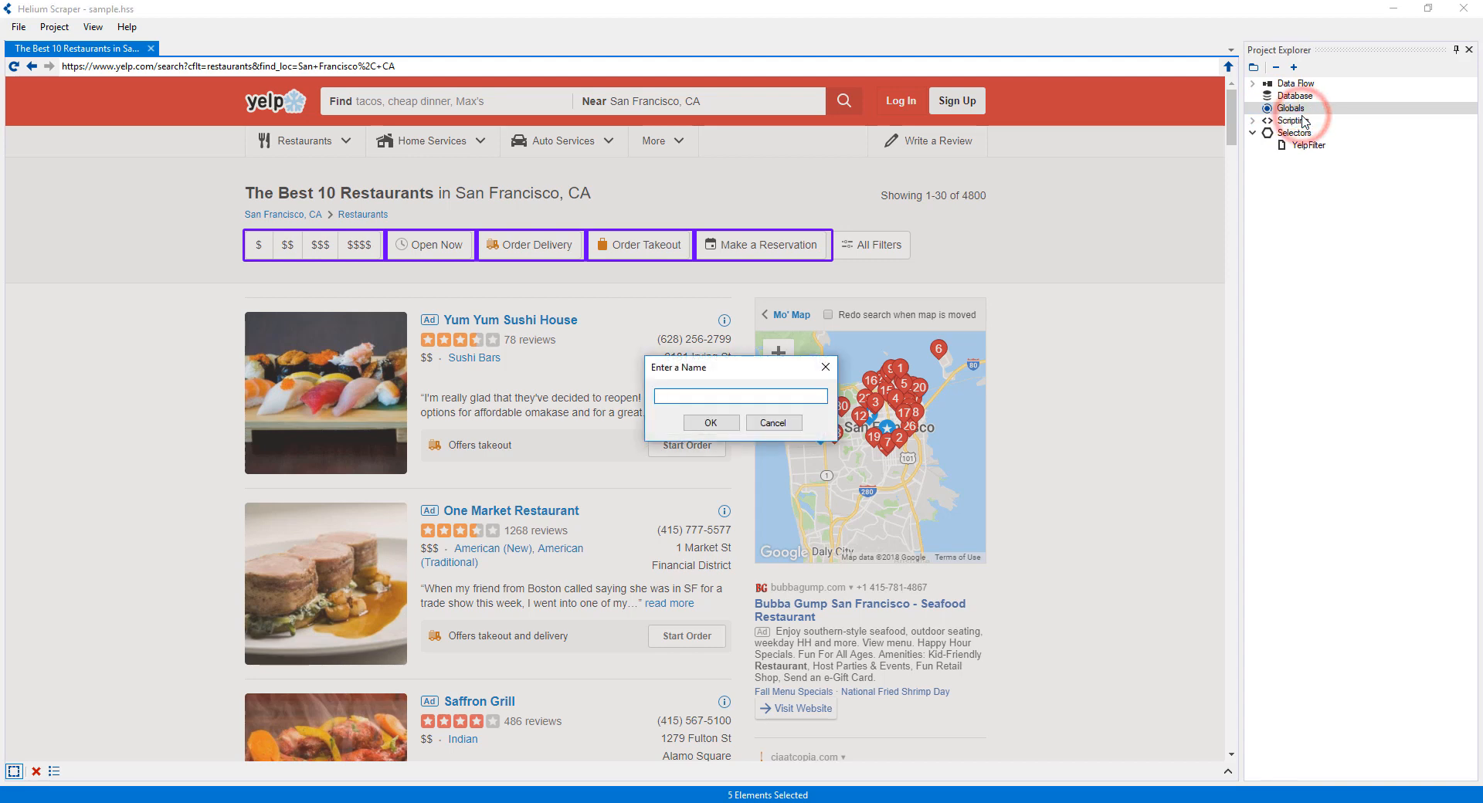
Step: Create a new global named Main2 in its place
type("Main2")
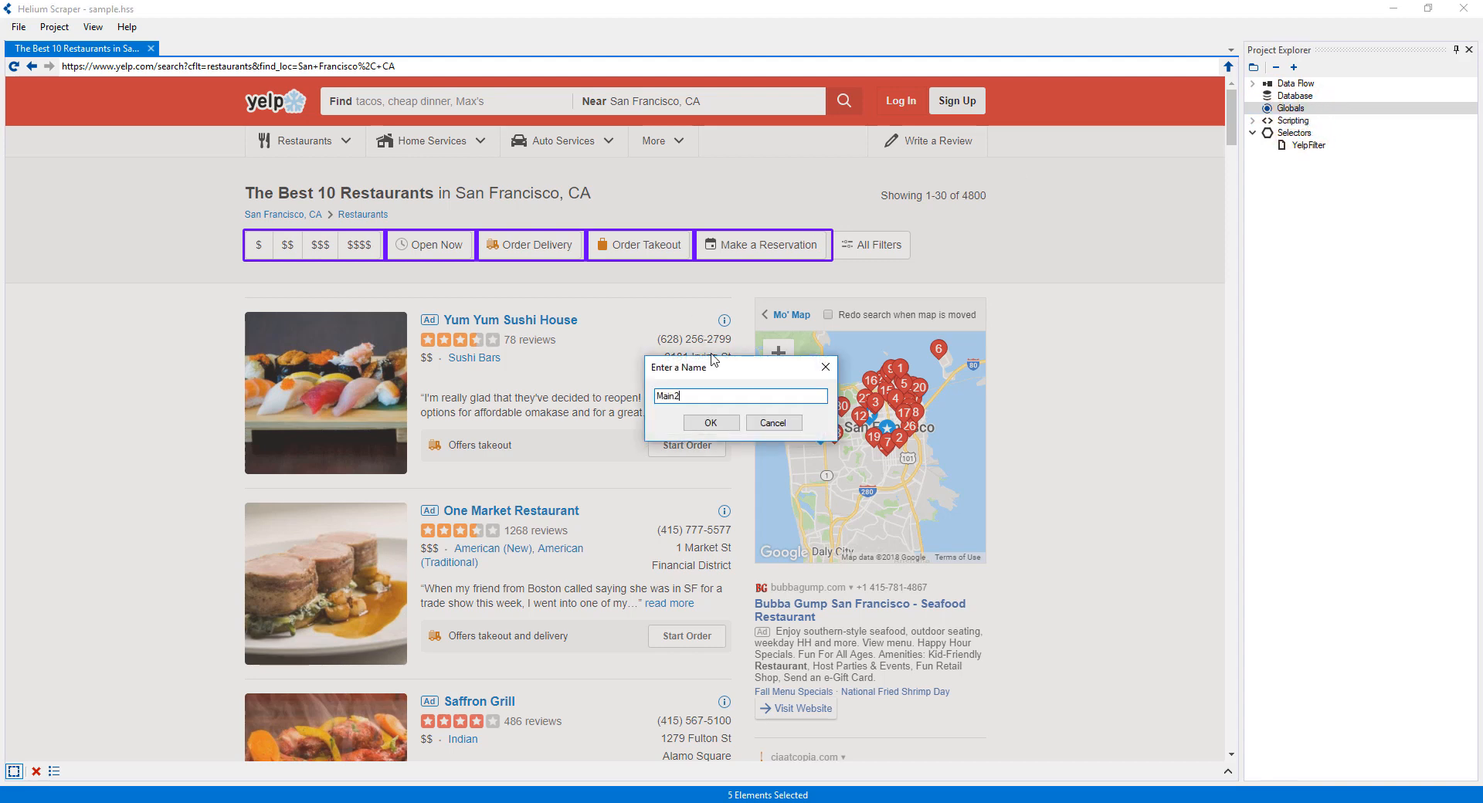
left_click(709, 423)
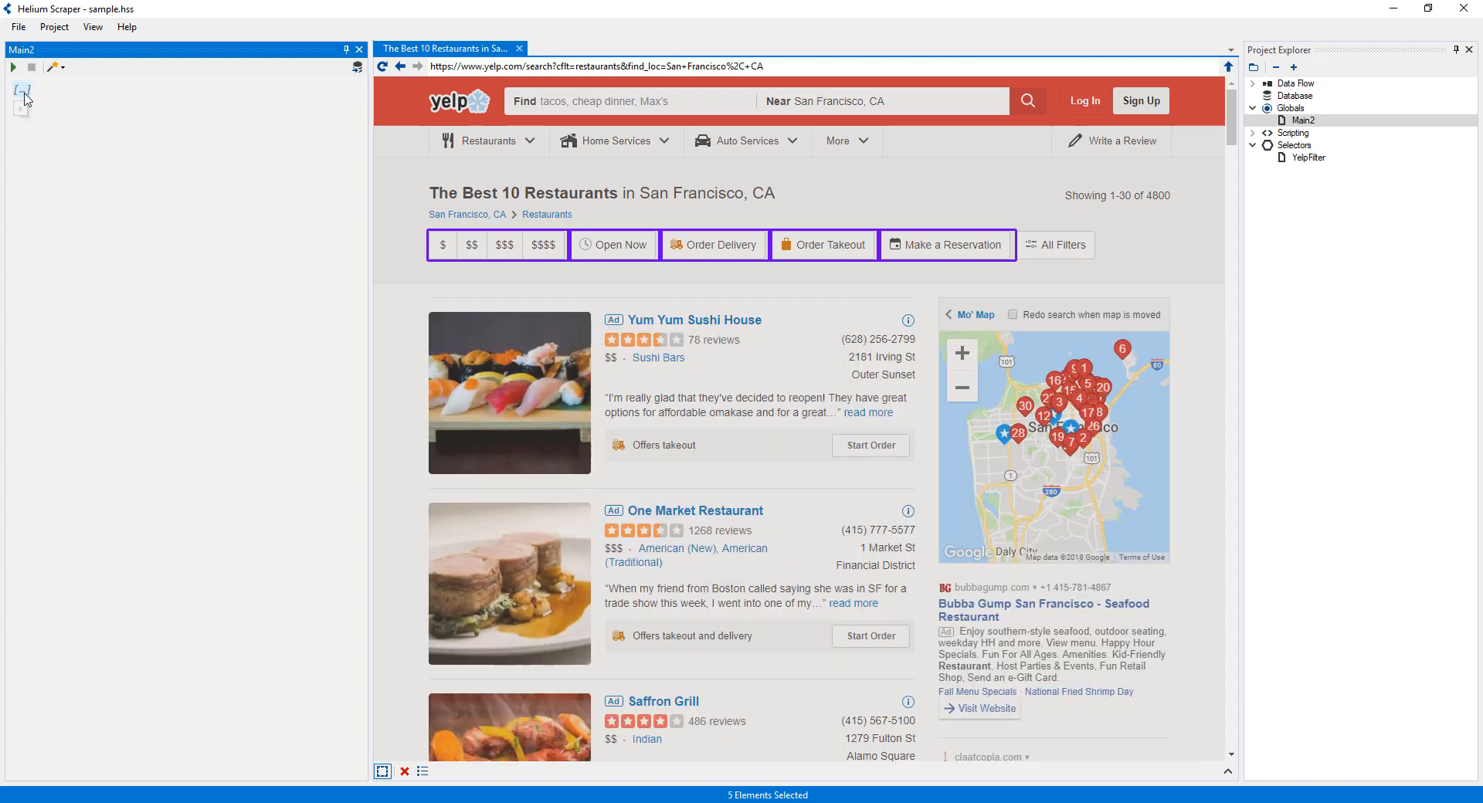
Step: Add a Browser.Download action as the first step of Main2 via autocomplete
left_click(23, 90)
type("Browser.")
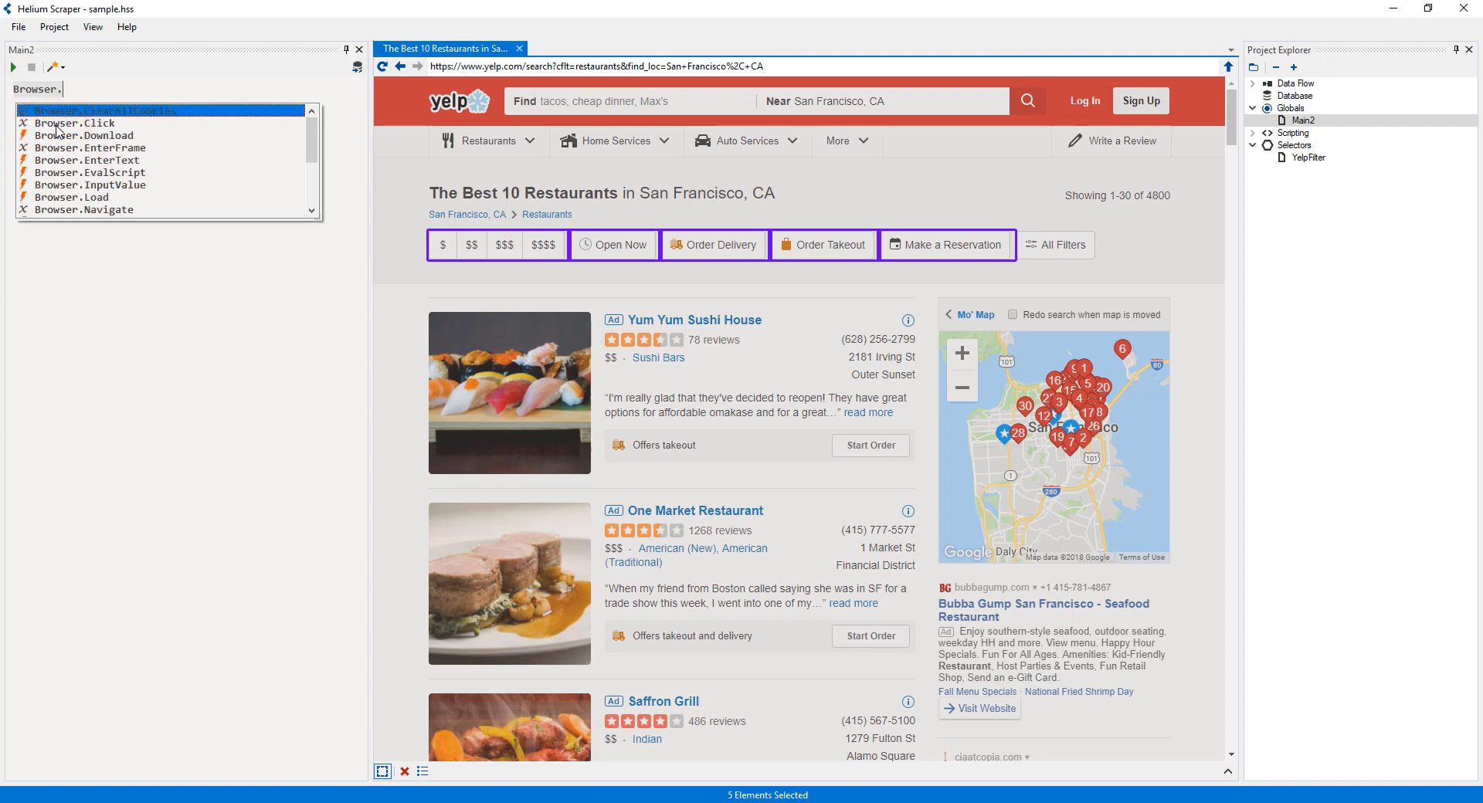
left_click(90, 200)
type("b")
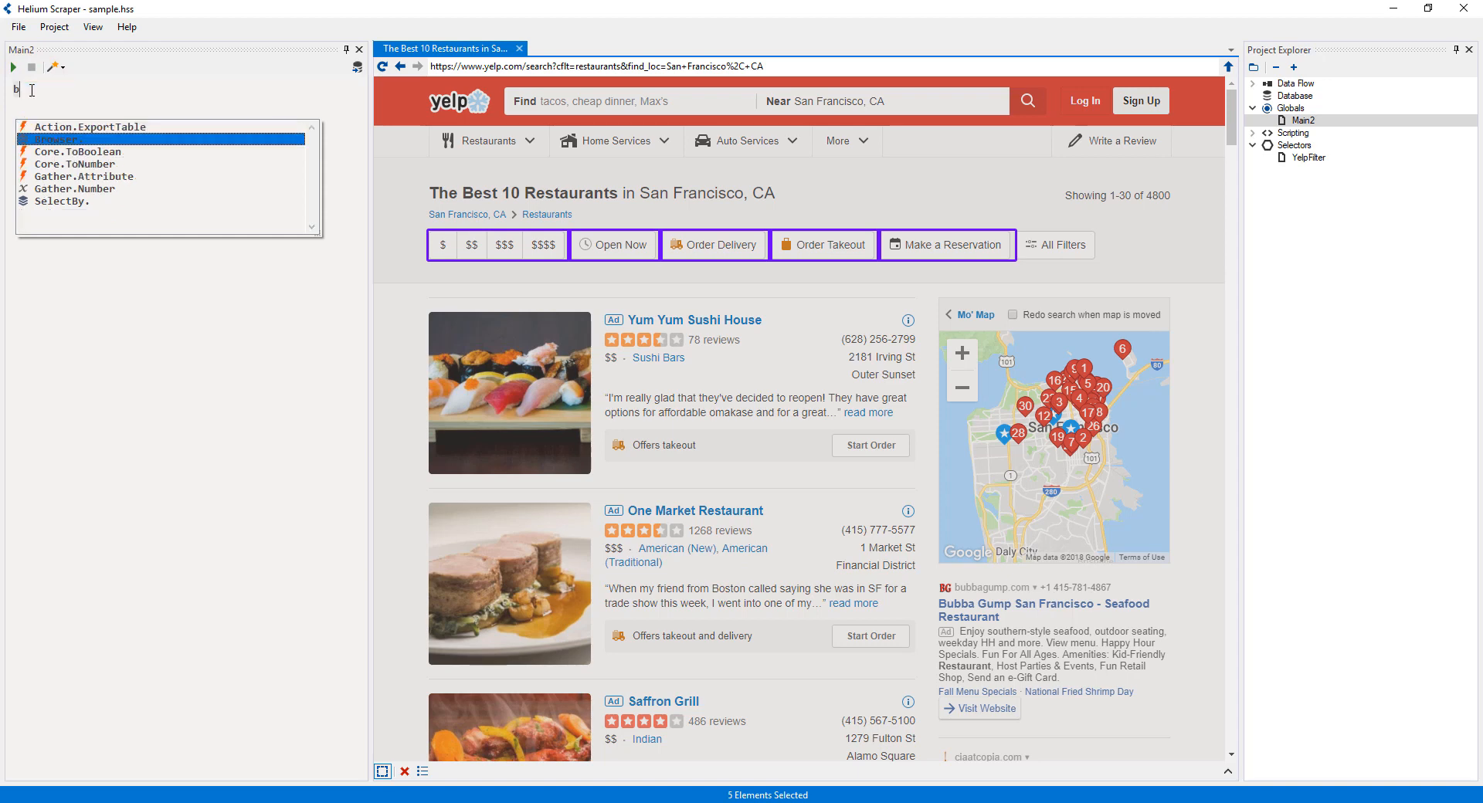
type("rowser.")
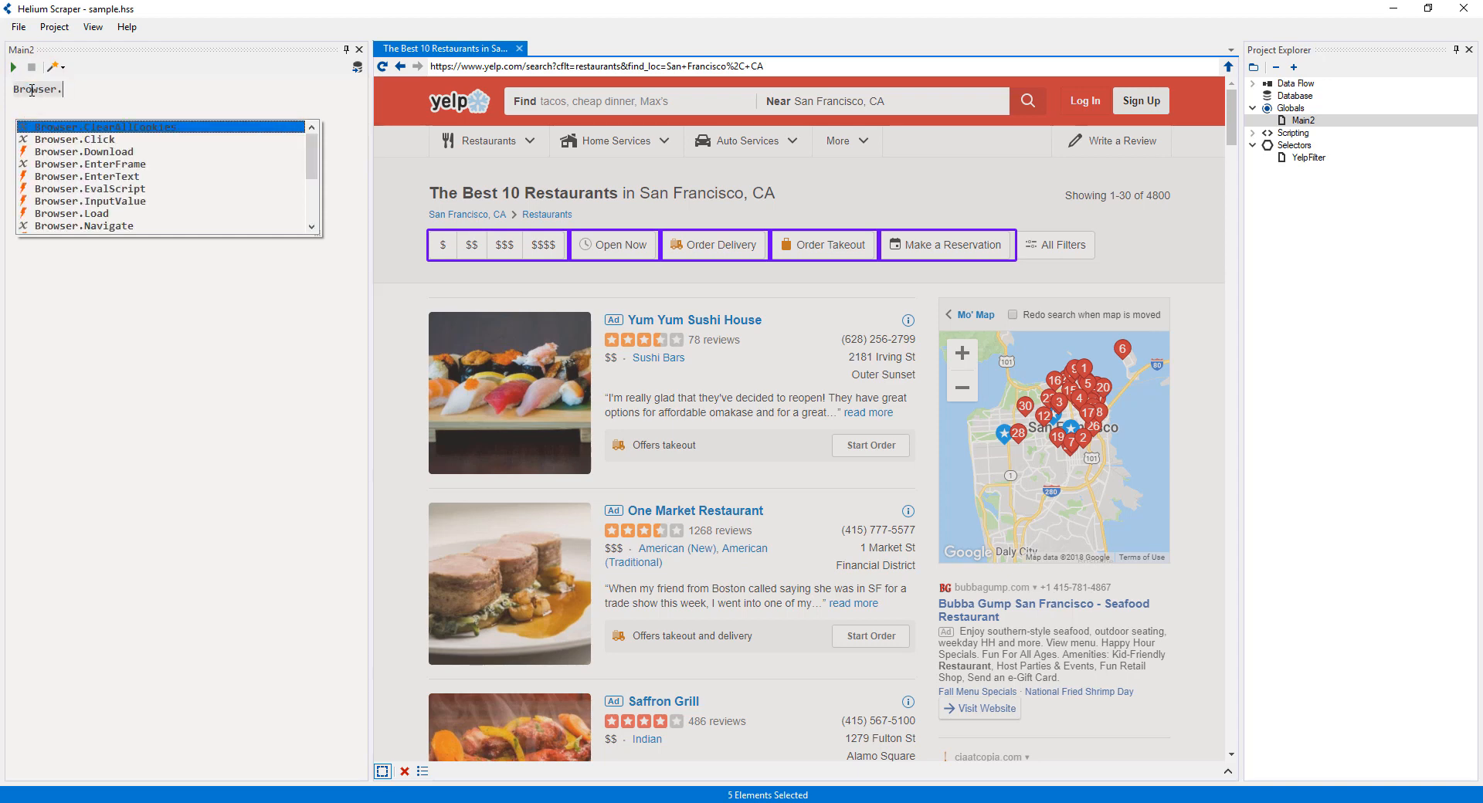
type("down")
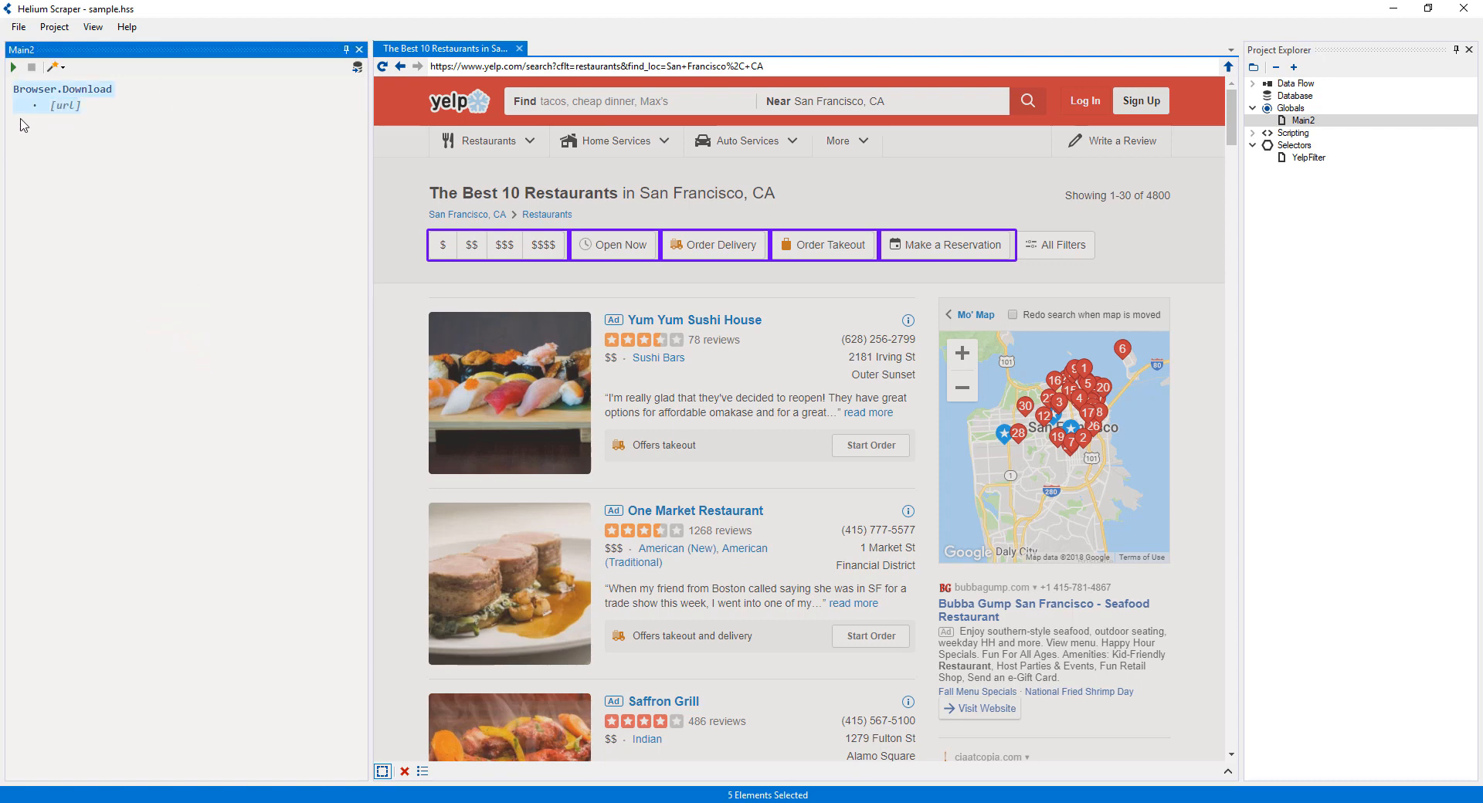
Step: Add an empty sibling step, then delete Browser.Download so Main2 holds only a placeholder
right_click(62, 90)
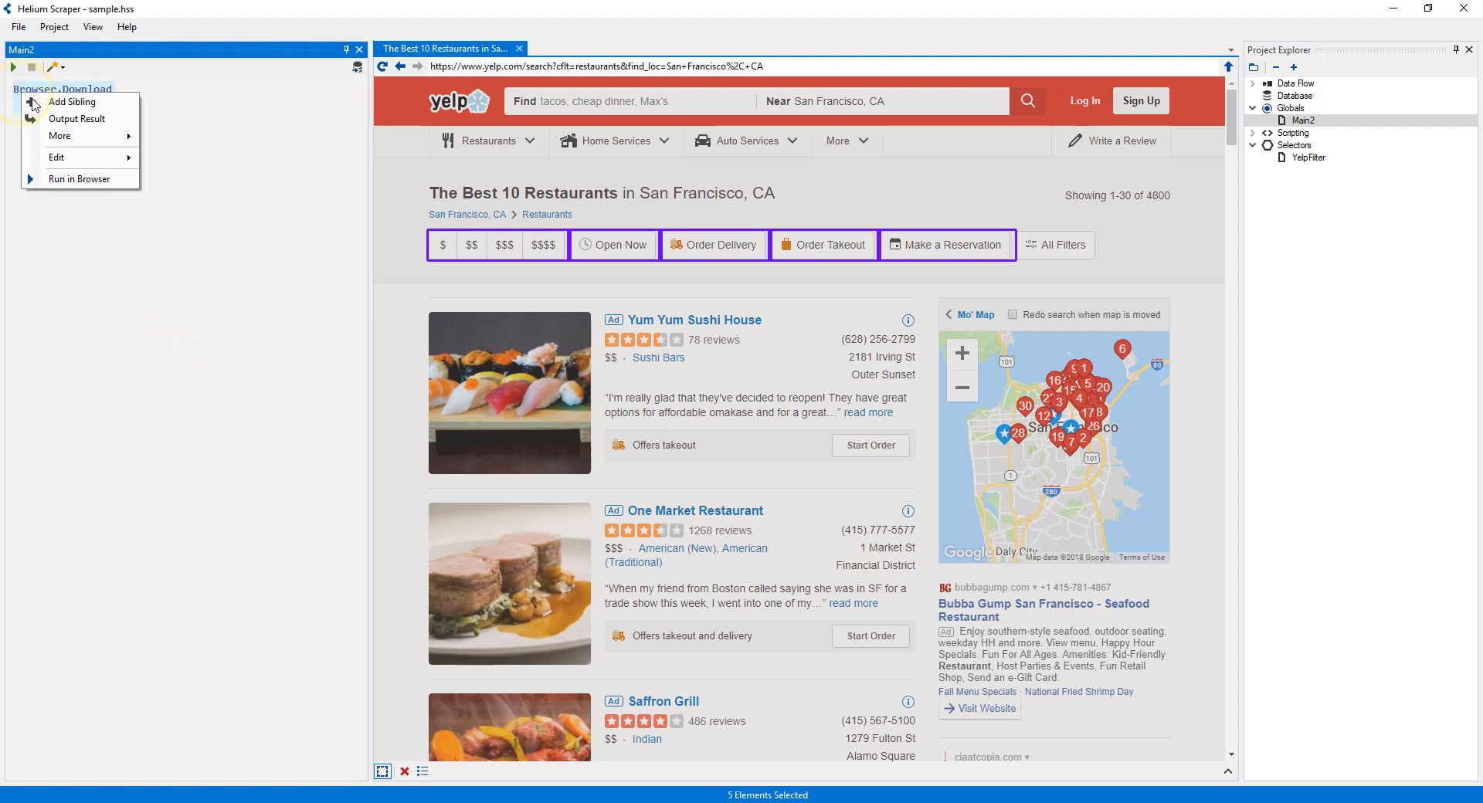
left_click(62, 89)
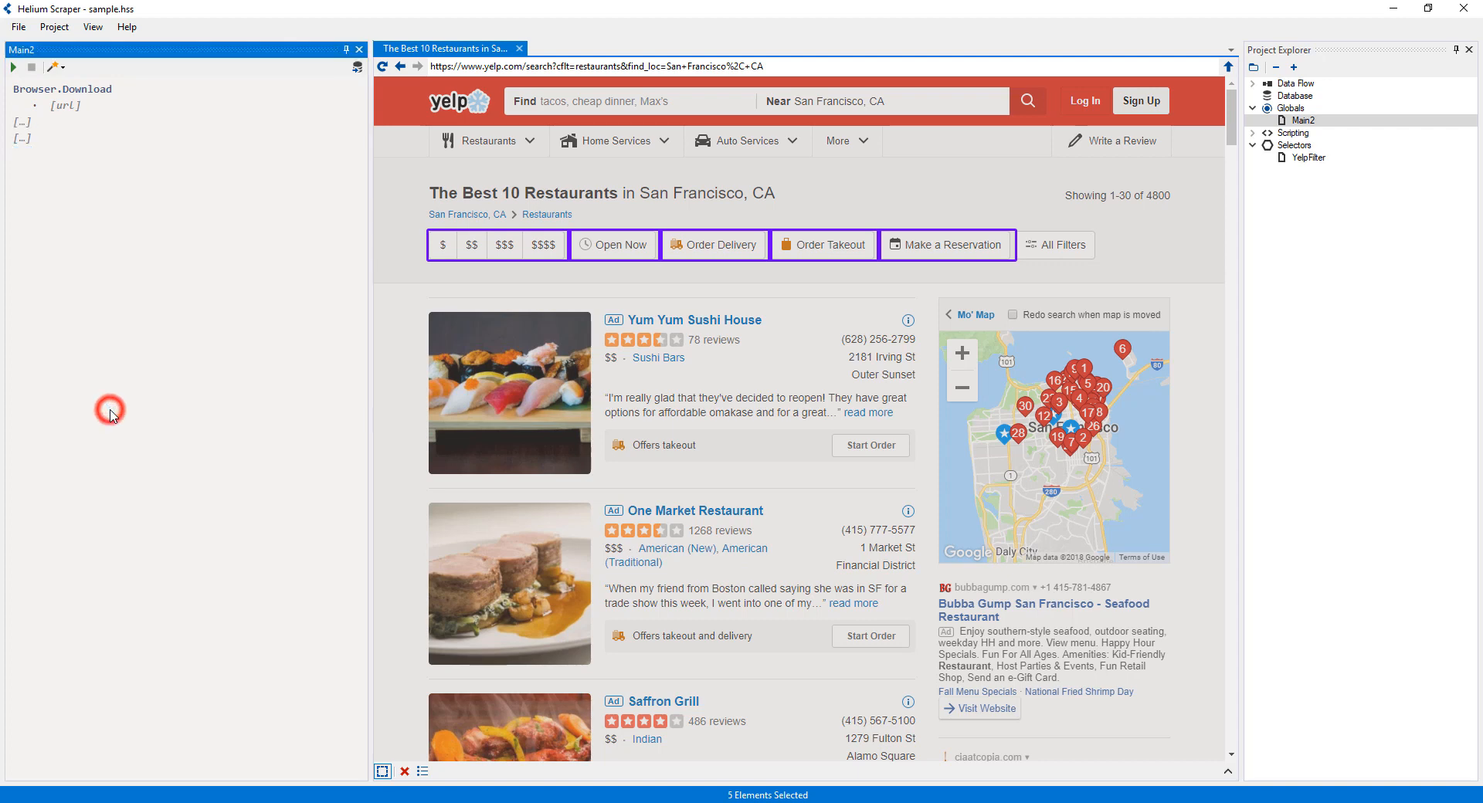
right_click(62, 90)
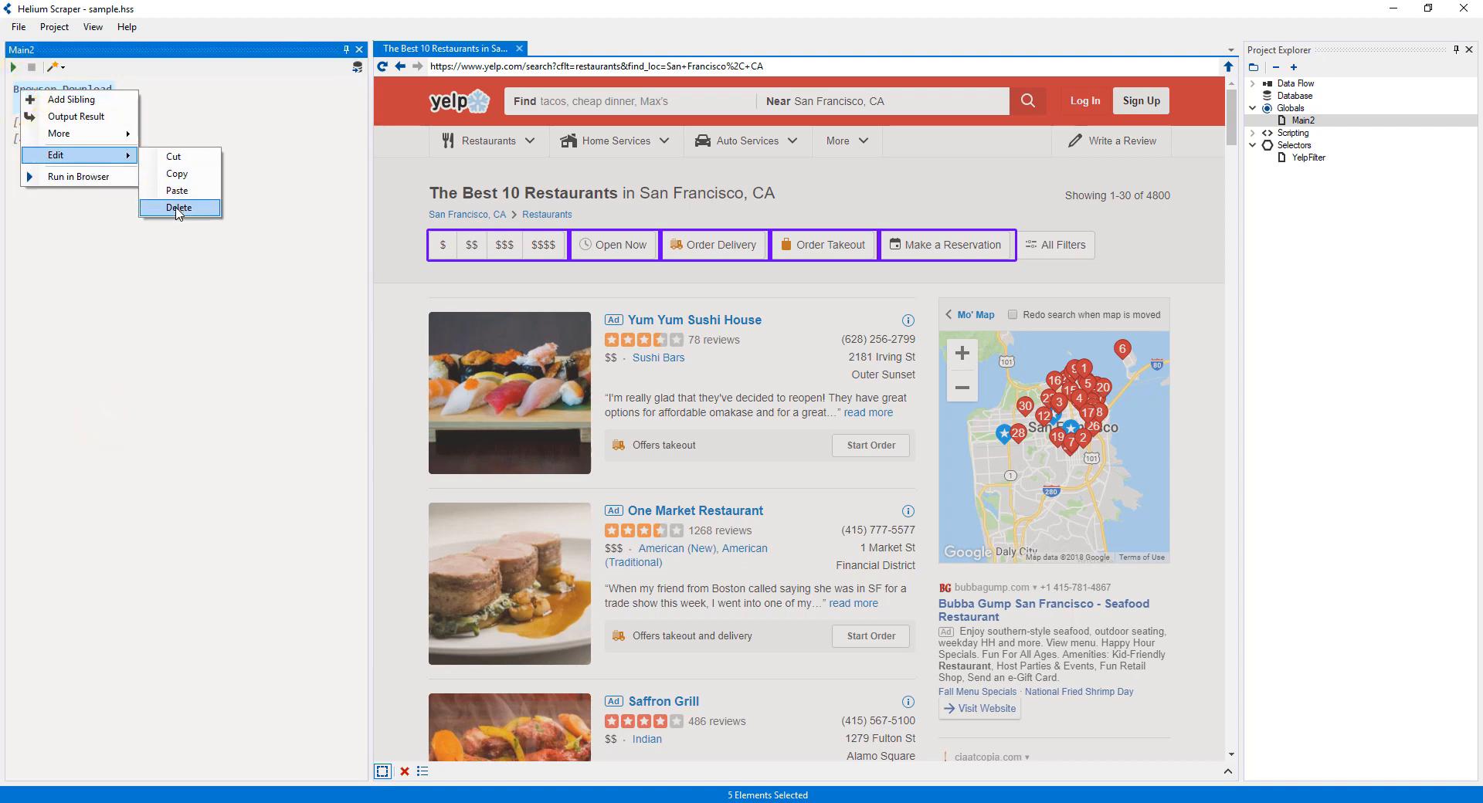
left_click(178, 207)
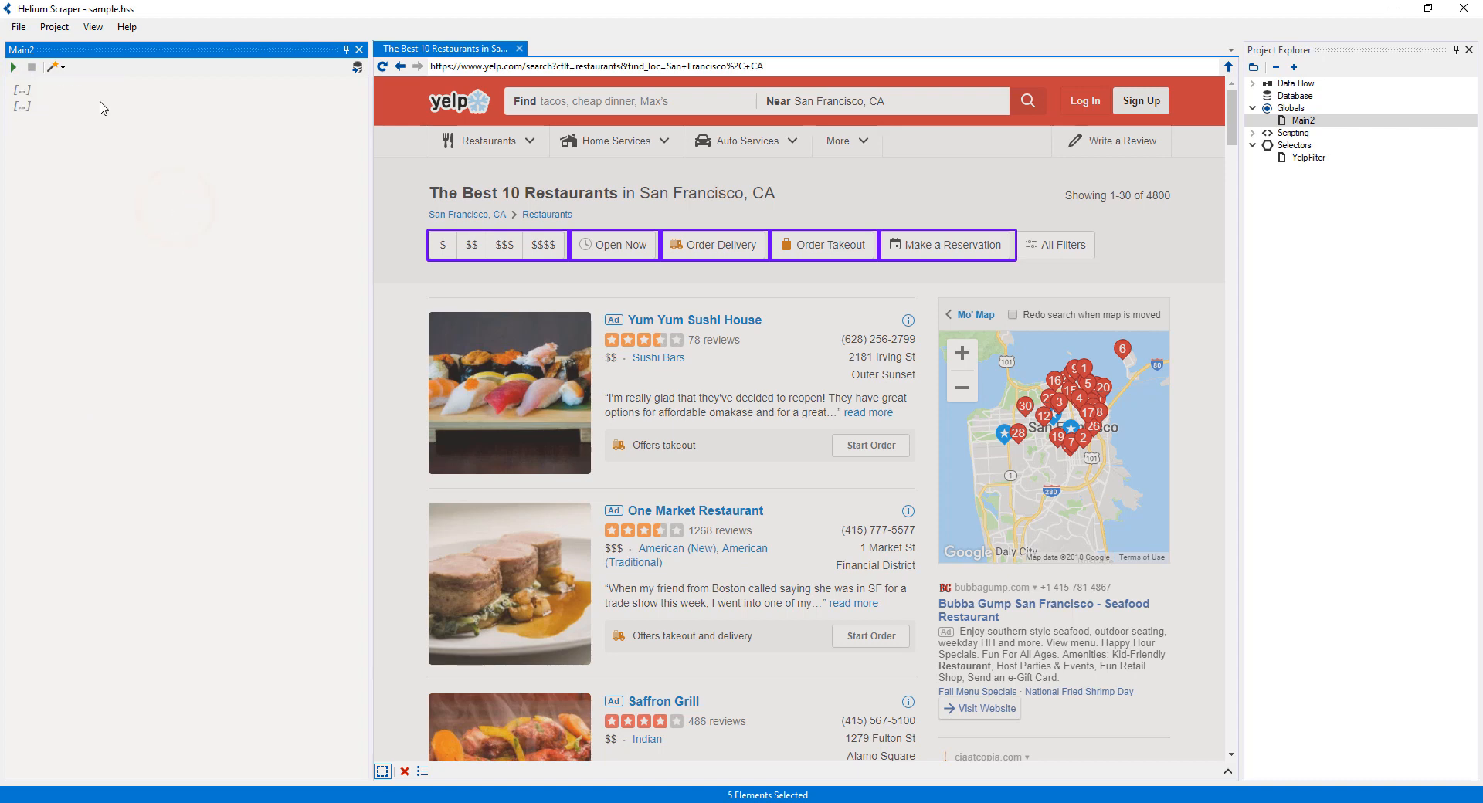
left_click(20, 89)
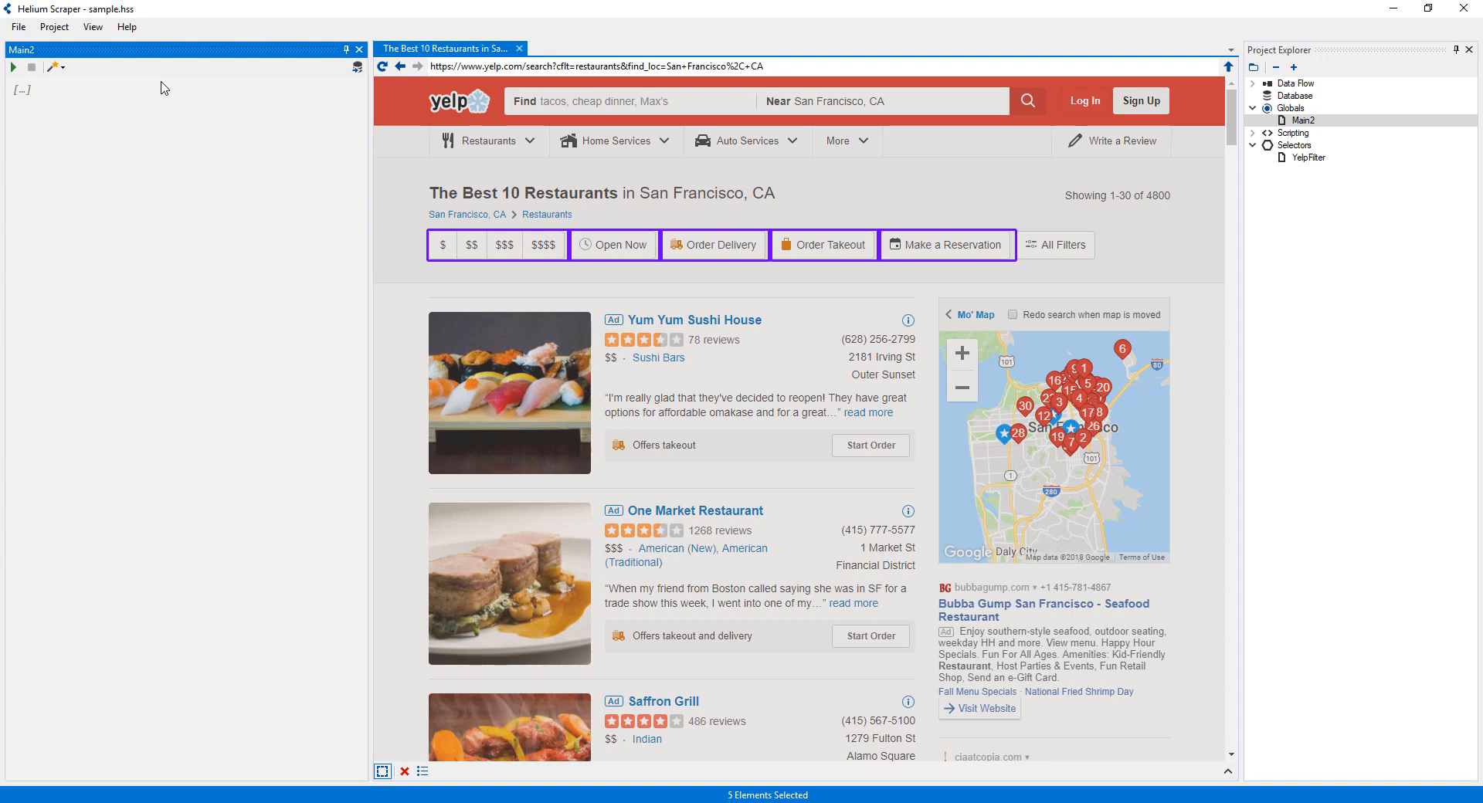
mouse_move(55, 67)
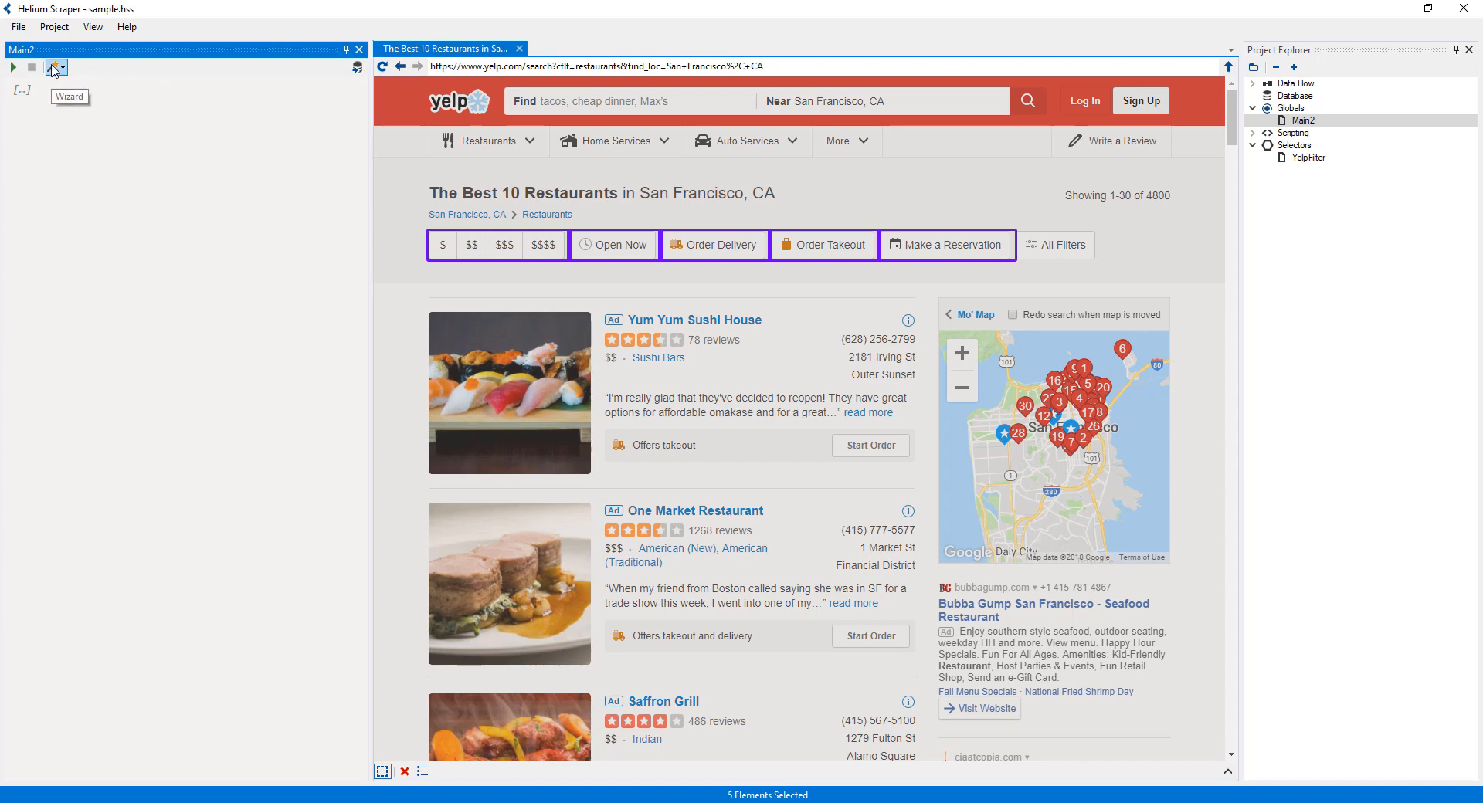
Step: Add a Load URL step with the Yelp San Francisco restaurants search URL, plus an empty step after it
left_click(55, 66)
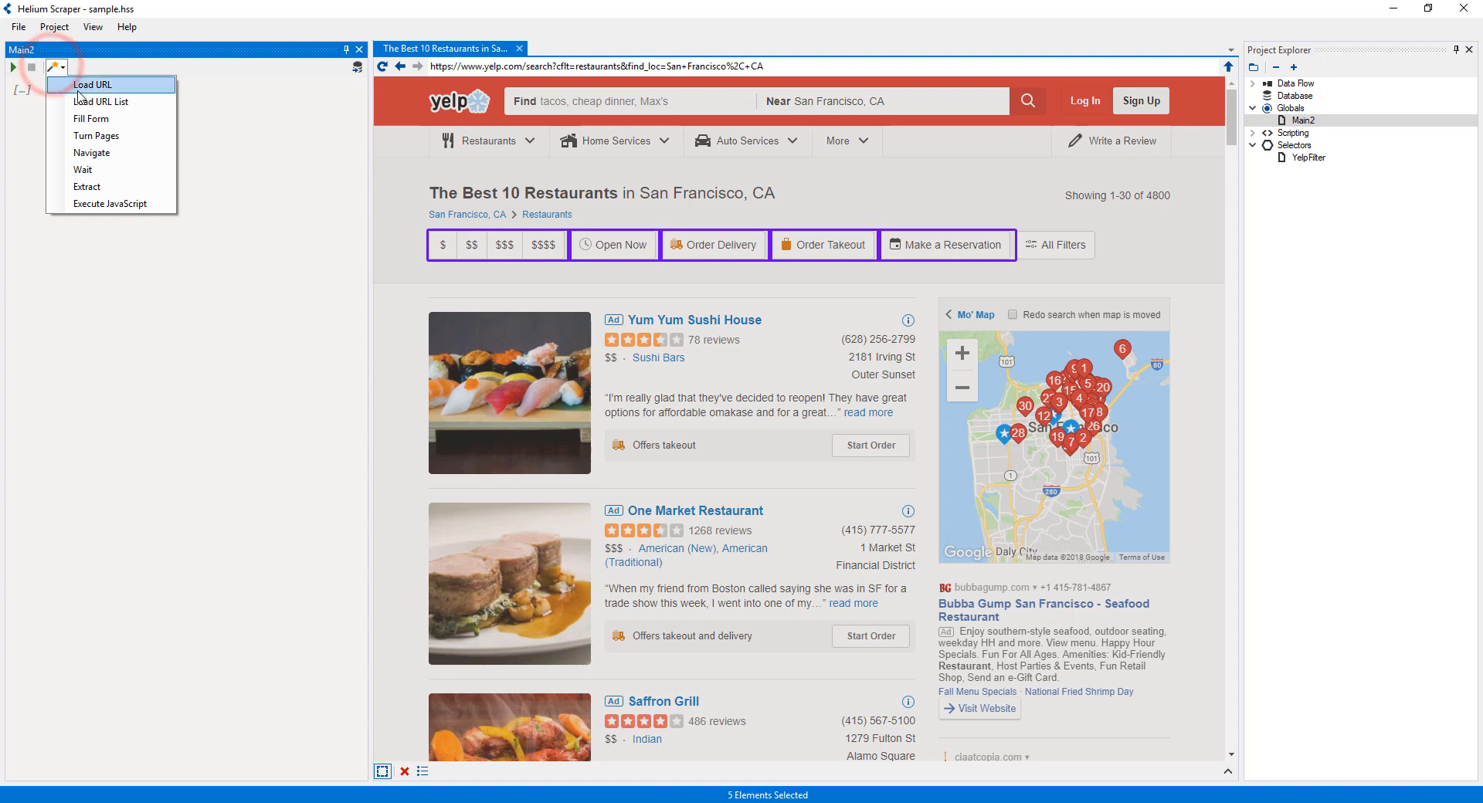
left_click(91, 85)
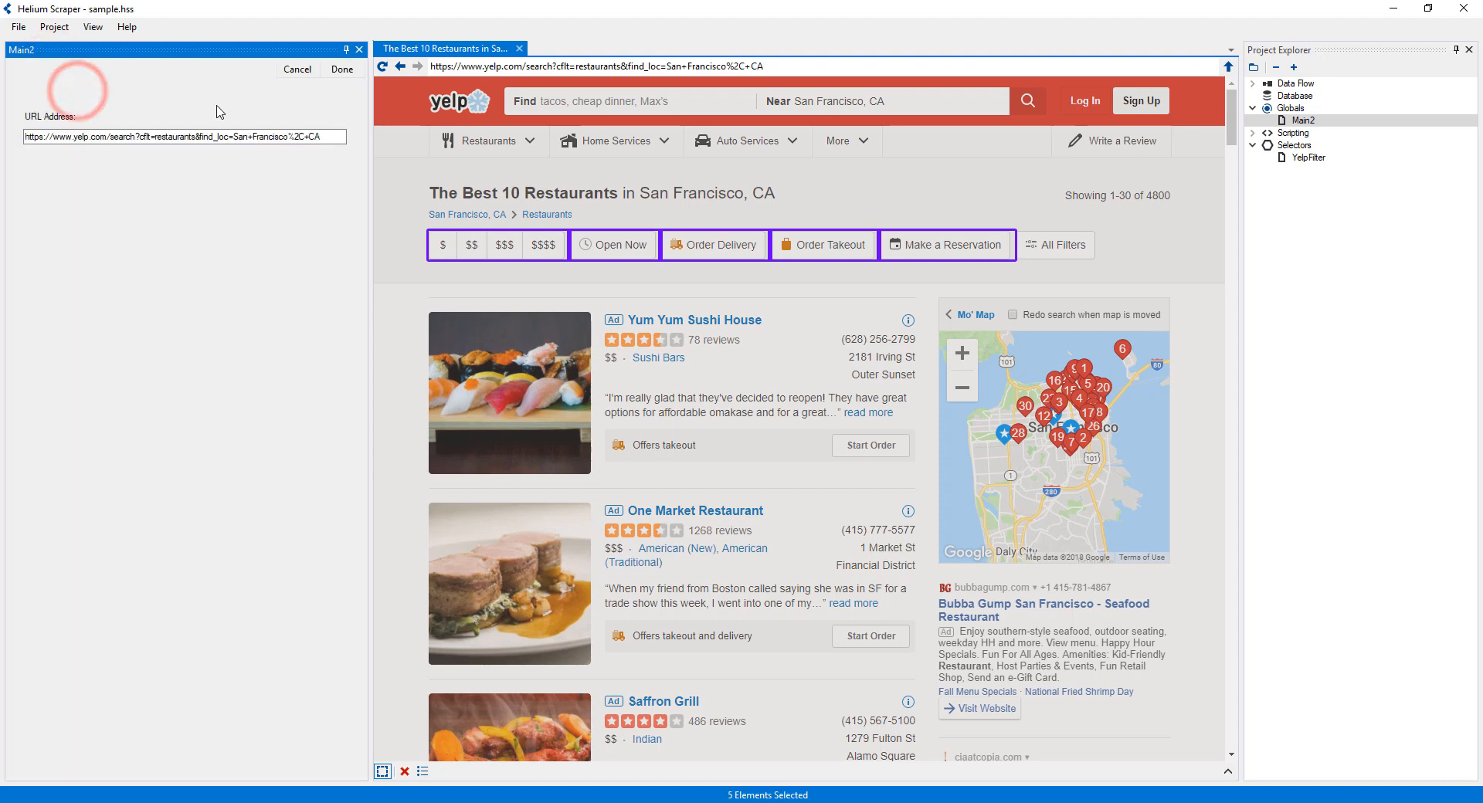
left_click(341, 69)
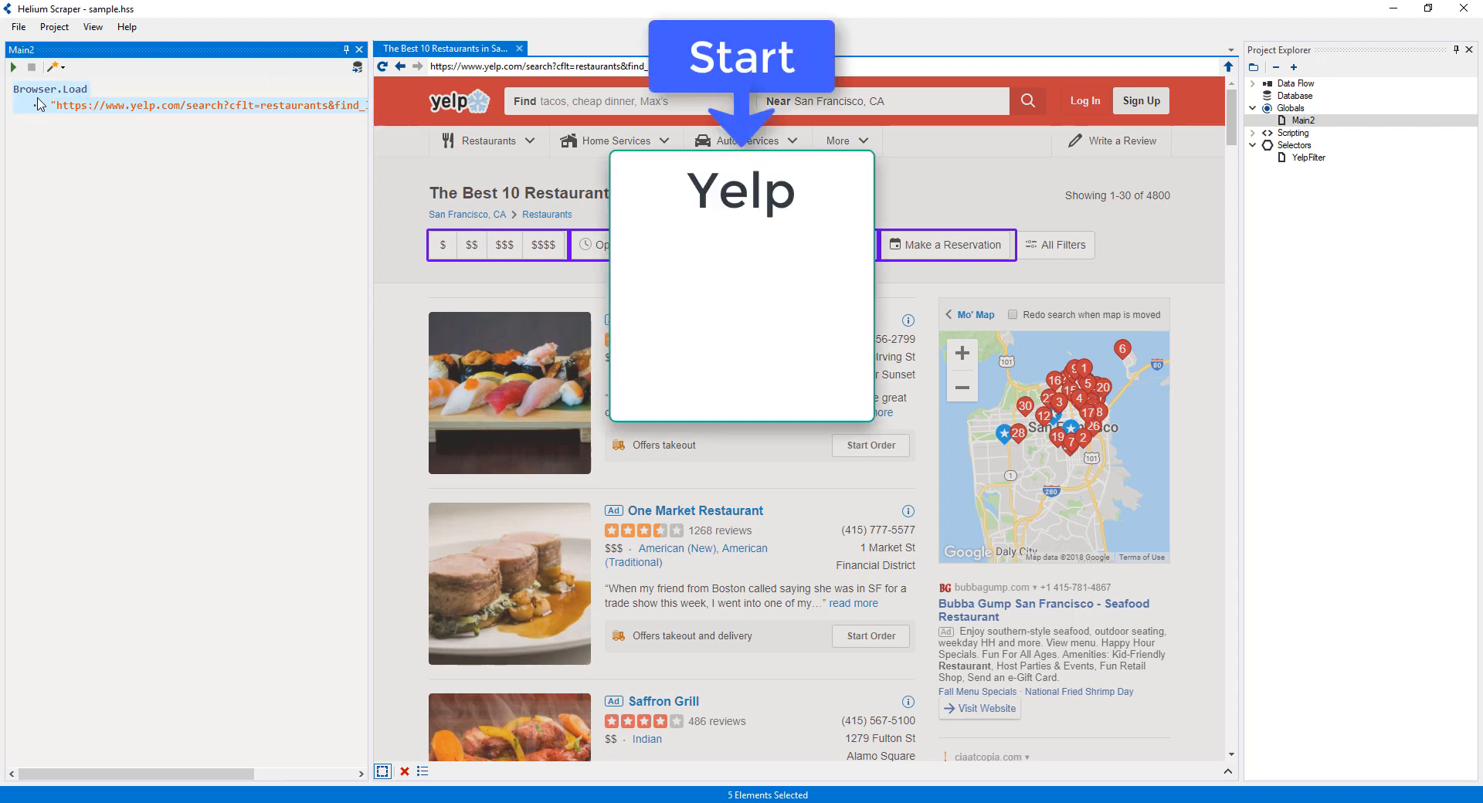
left_click(61, 113)
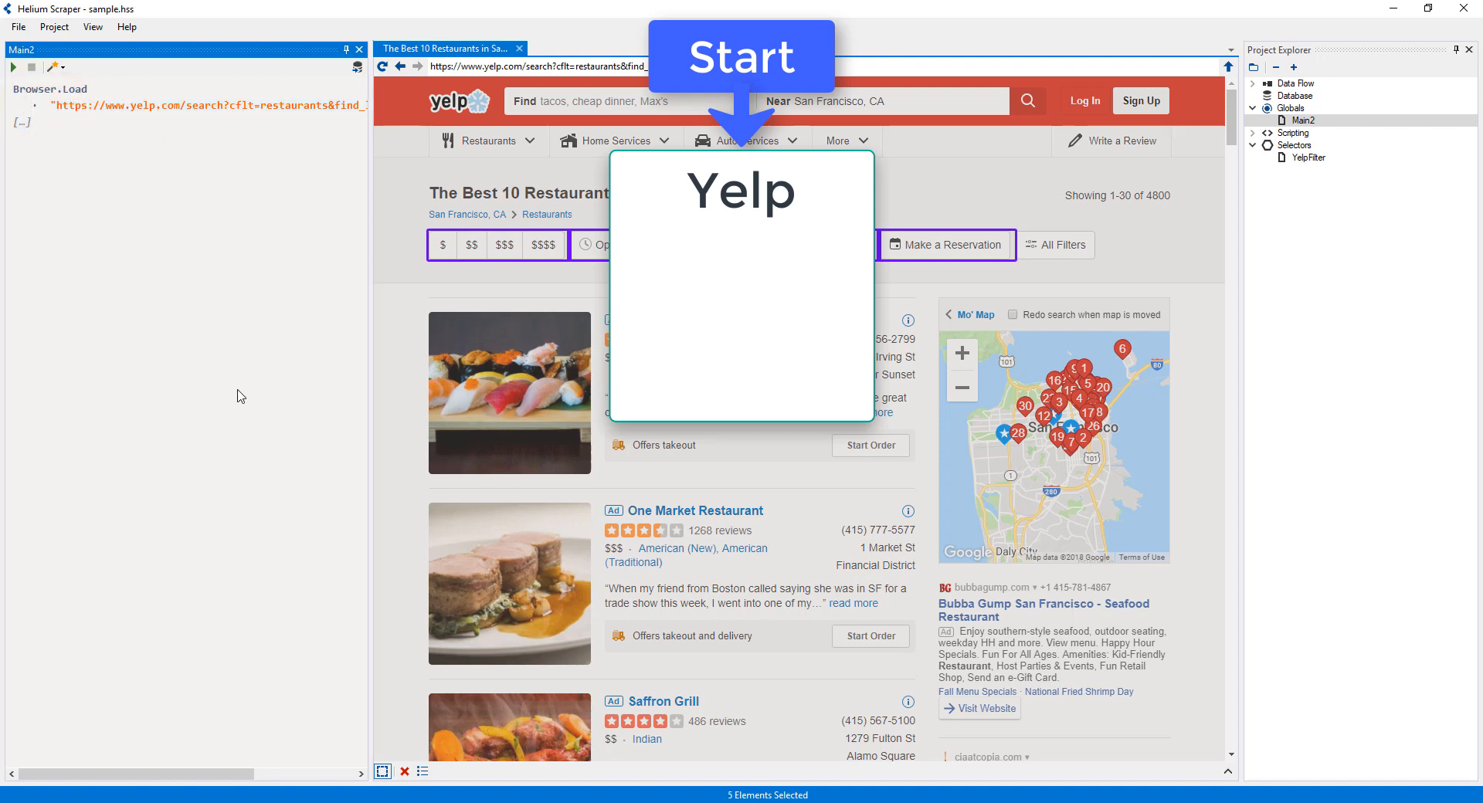
left_click(23, 121)
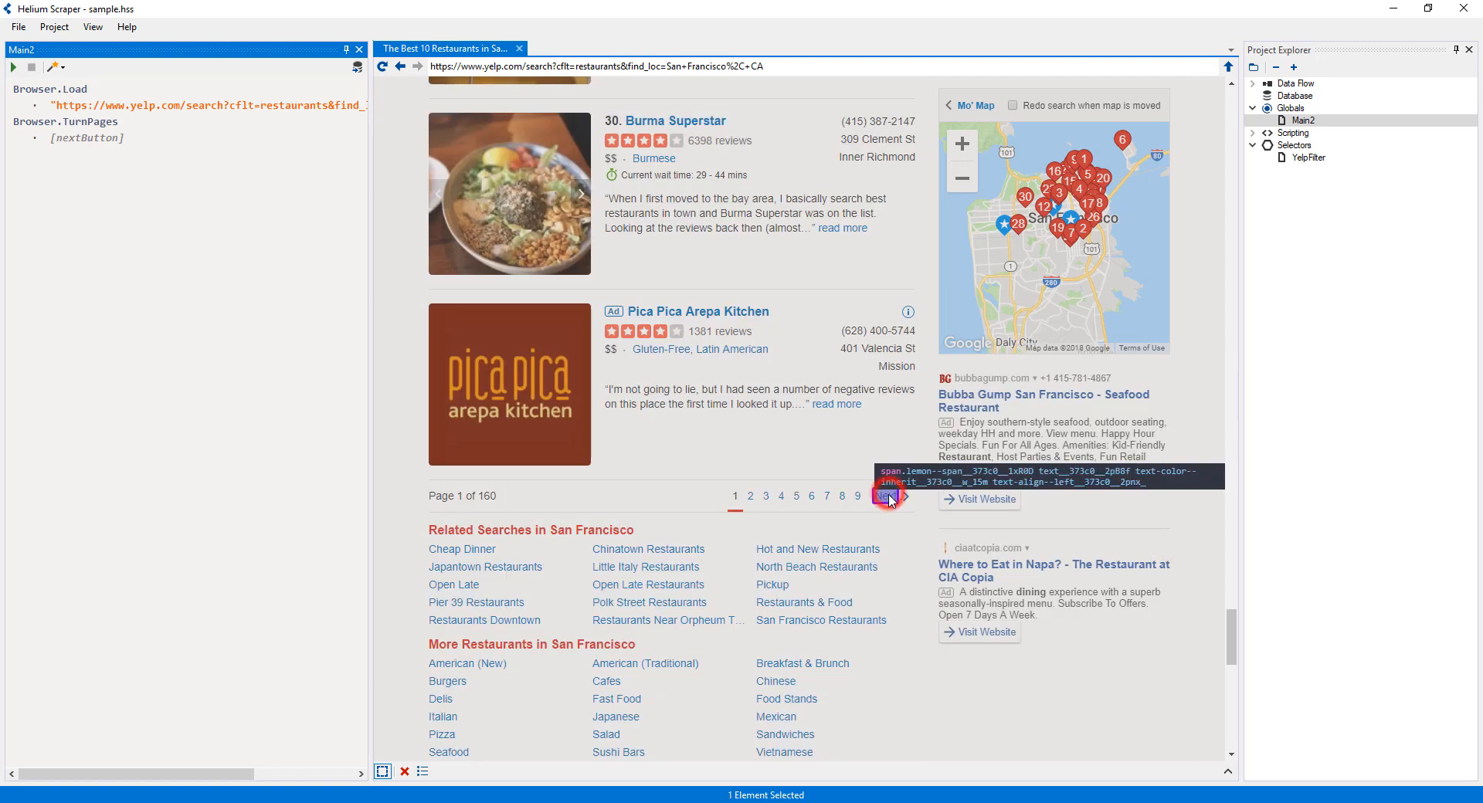
Step: Pick Yelp's Next link and make it the NextButton selector for the Turn Pages step
left_click(87, 139)
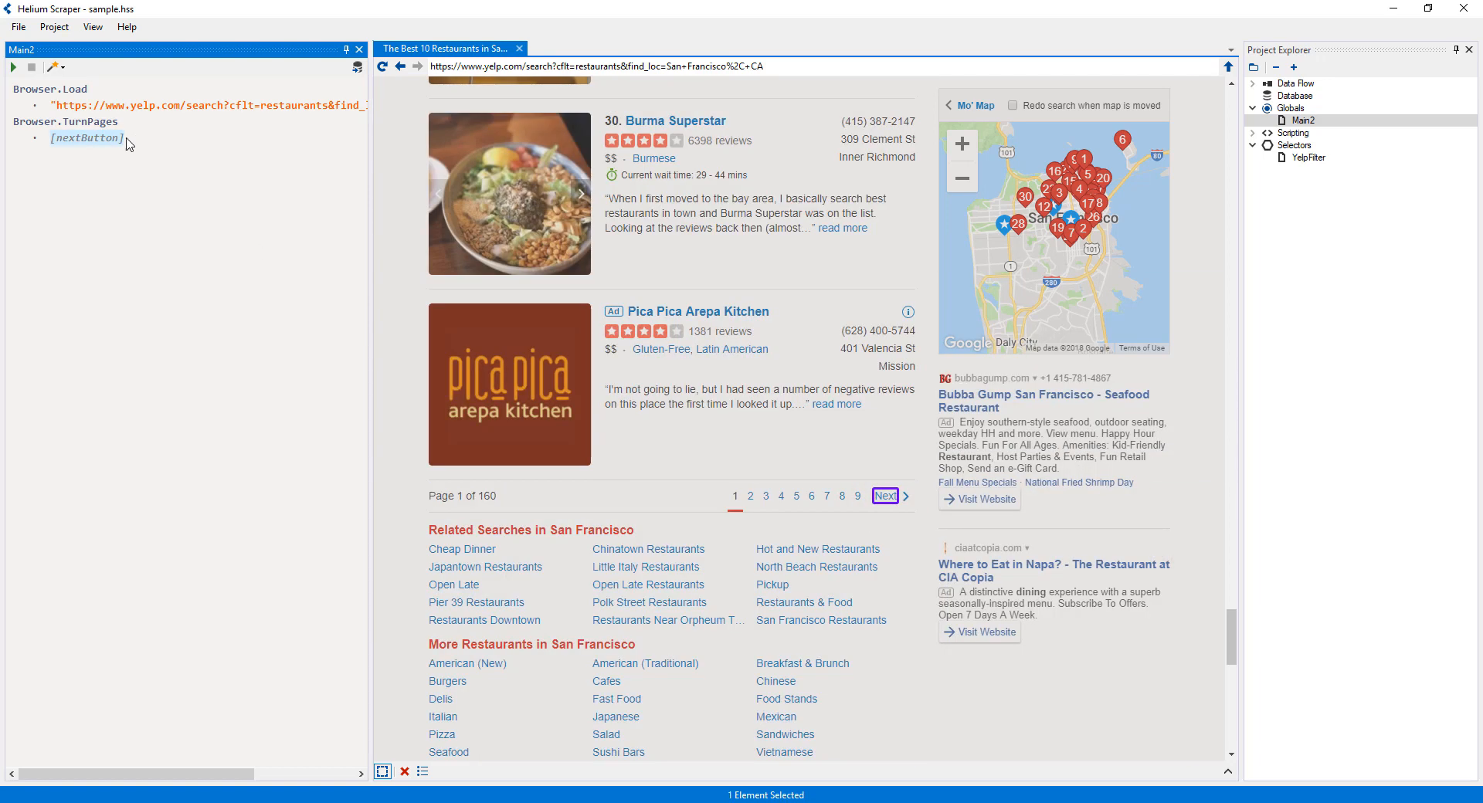
right_click(87, 137)
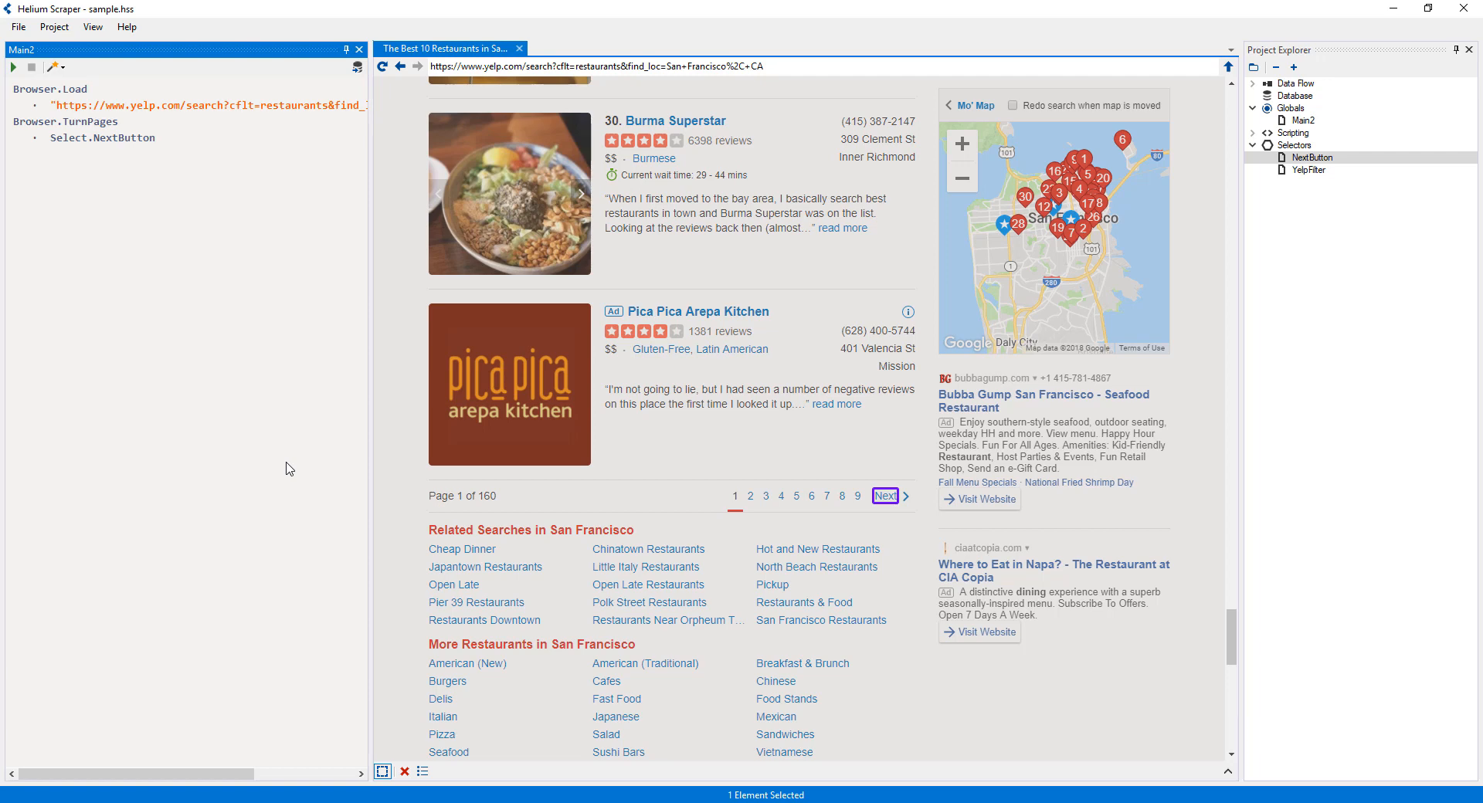
mouse_move(66, 120)
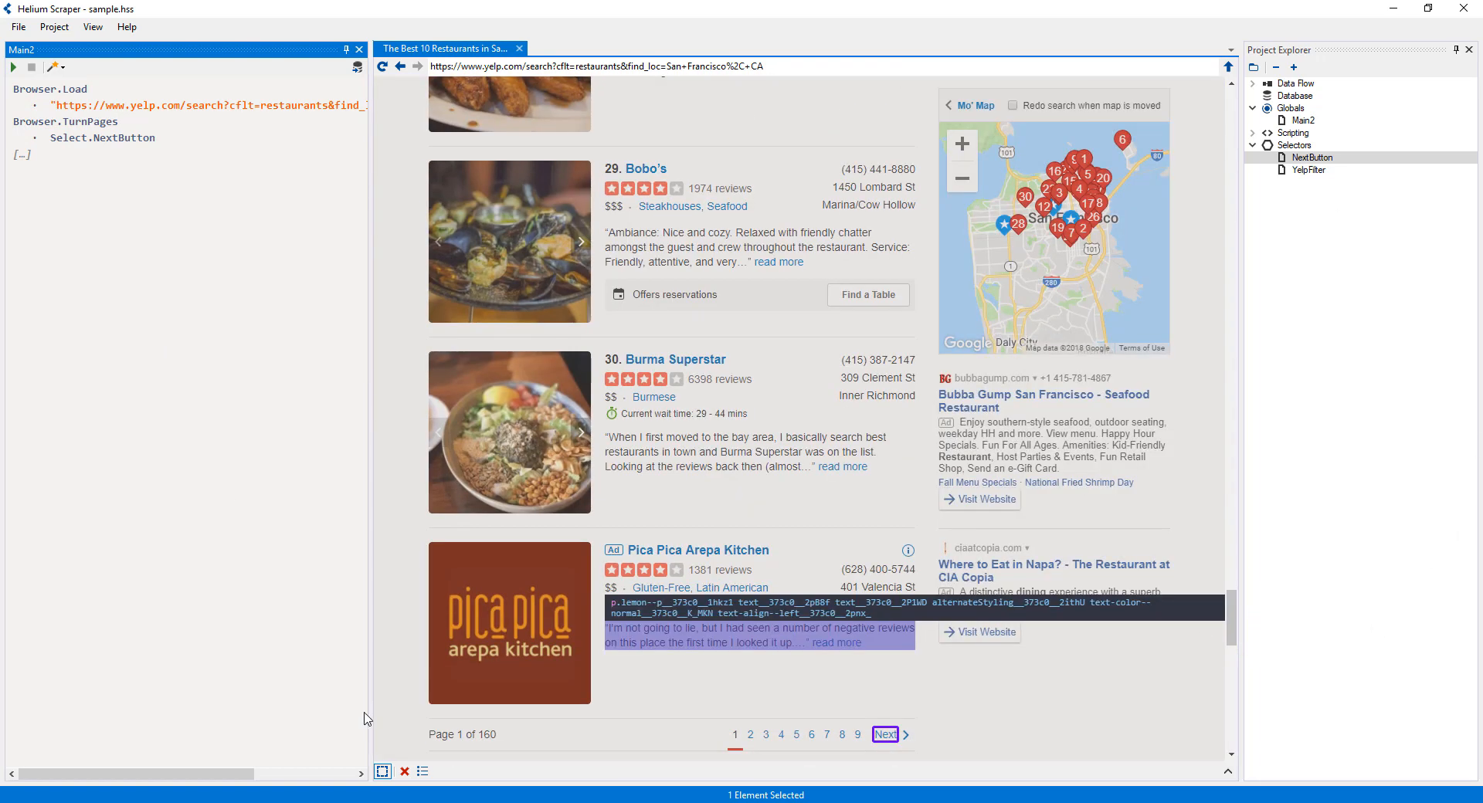
Step: Clear the Next link selection and detect the 34 restaurant result entries as a list
left_click(403, 772)
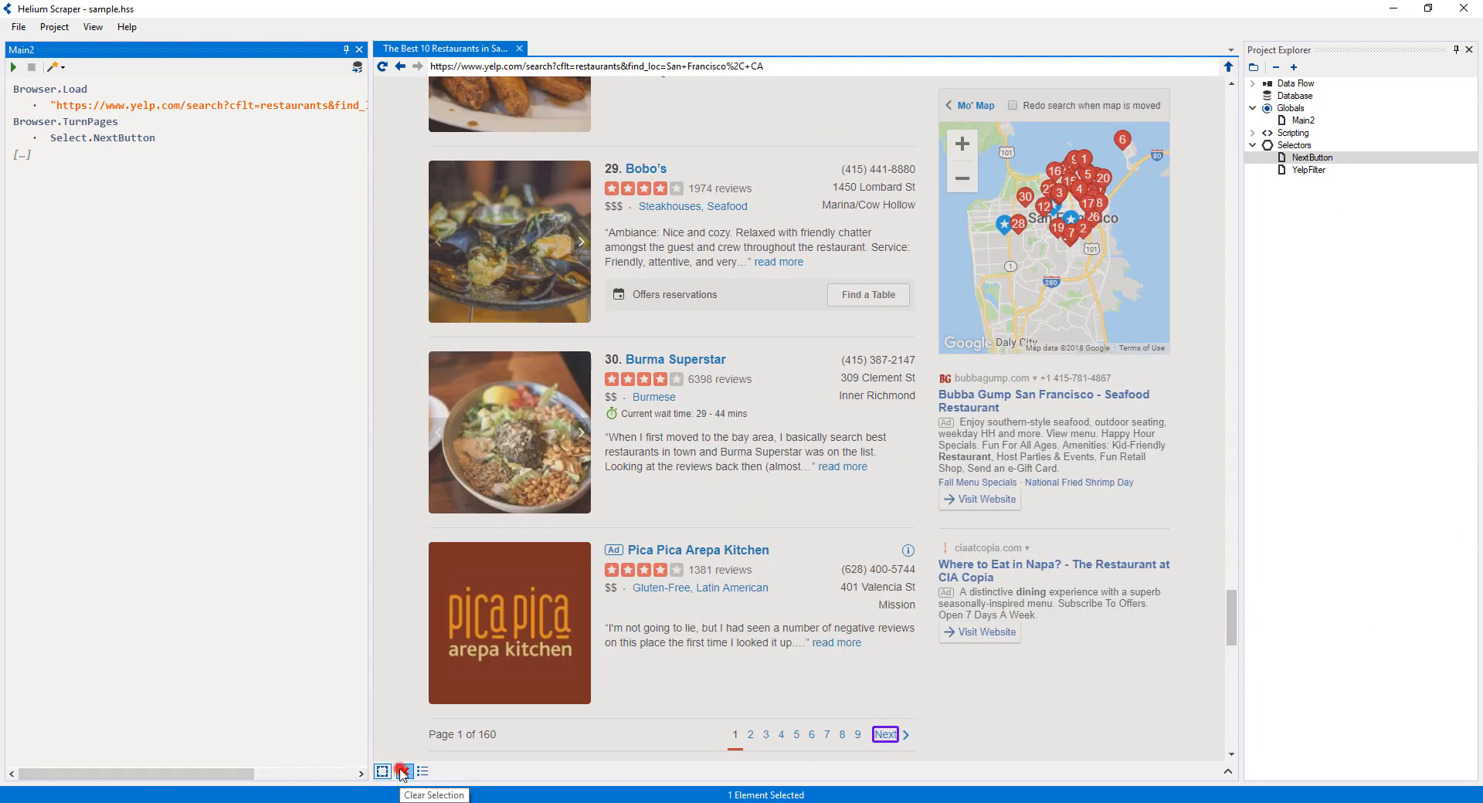
left_click(401, 770)
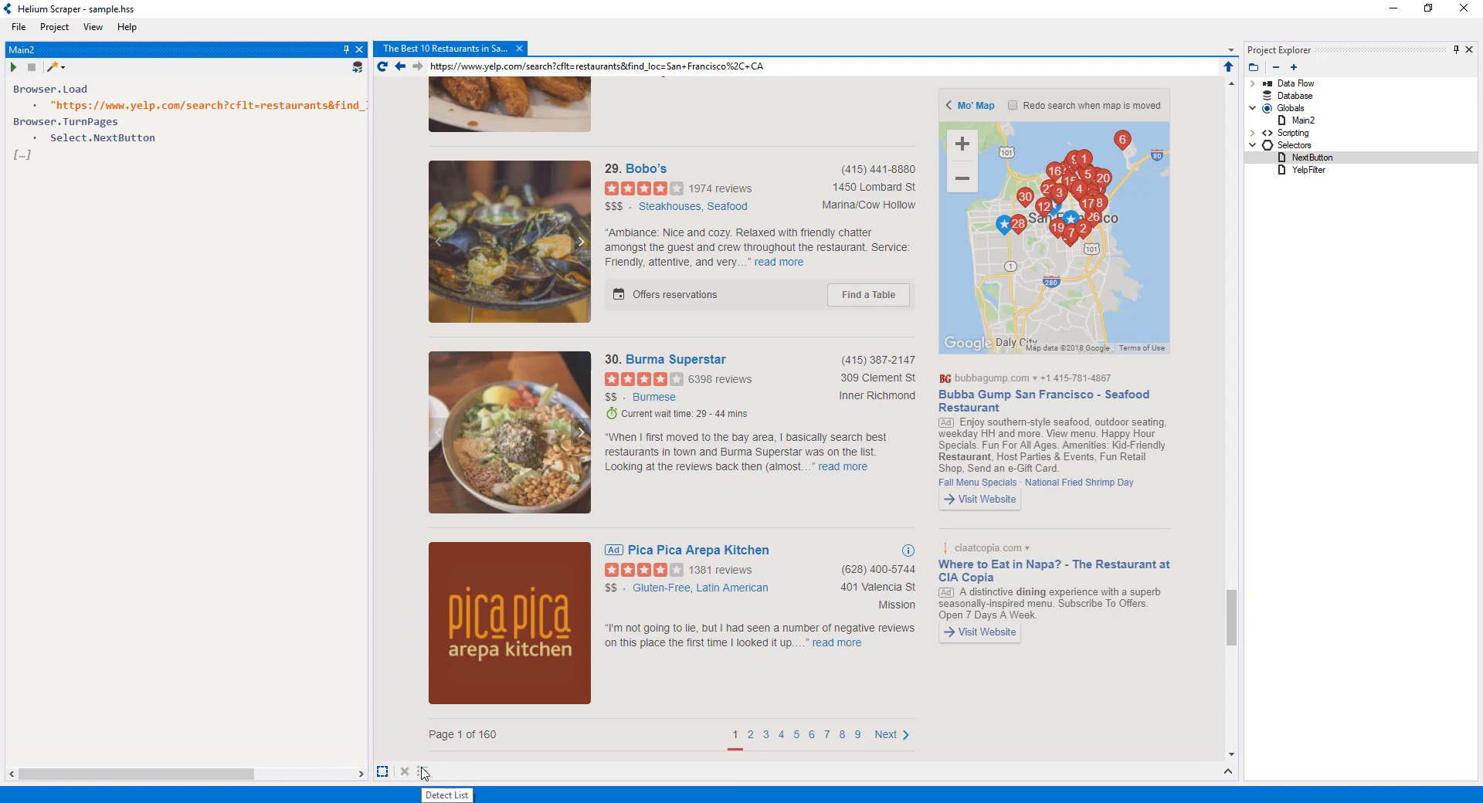
left_click(381, 770)
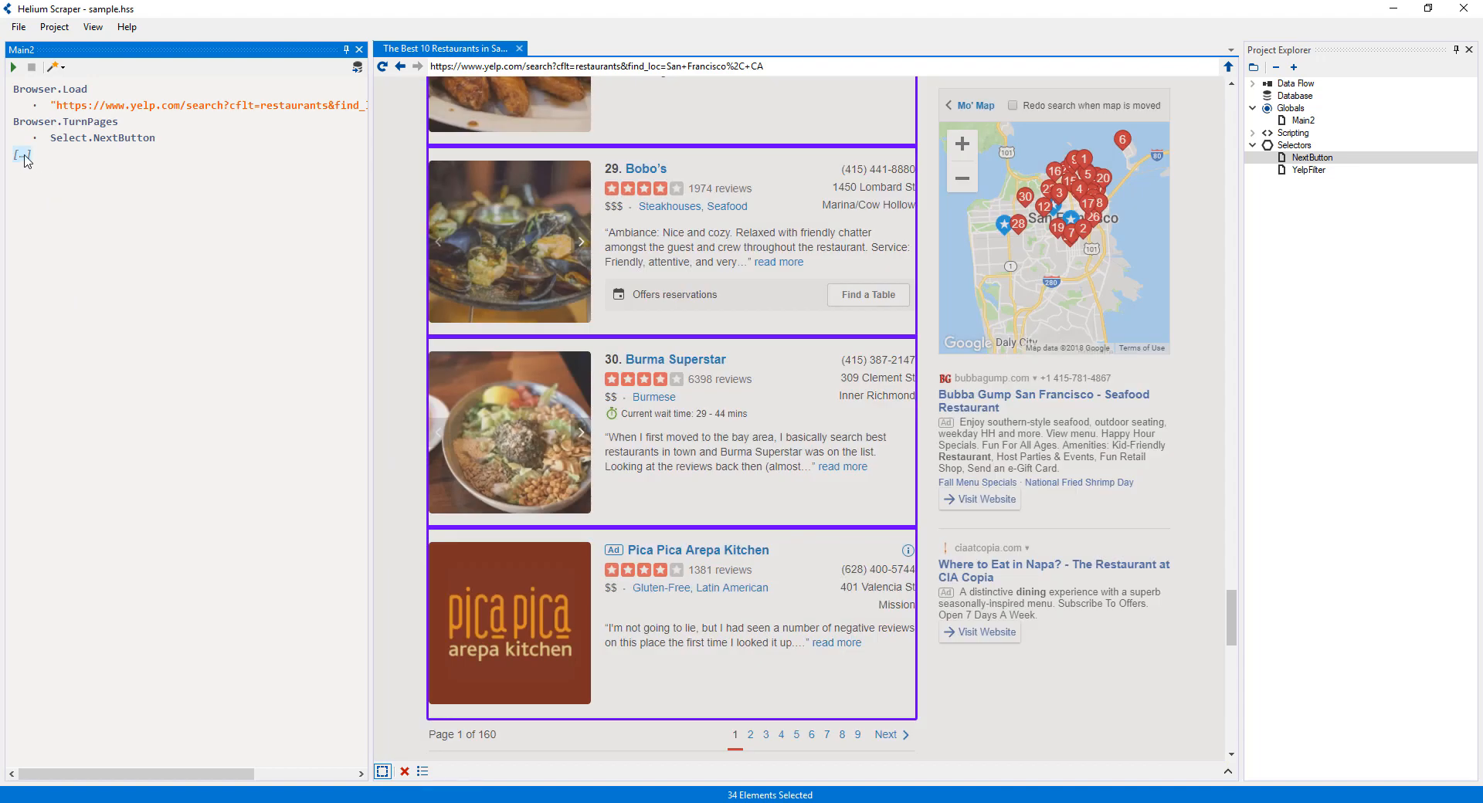
Step: Create a ListItem selector from the sampled listings as a Select step under TurnPages
right_click(21, 155)
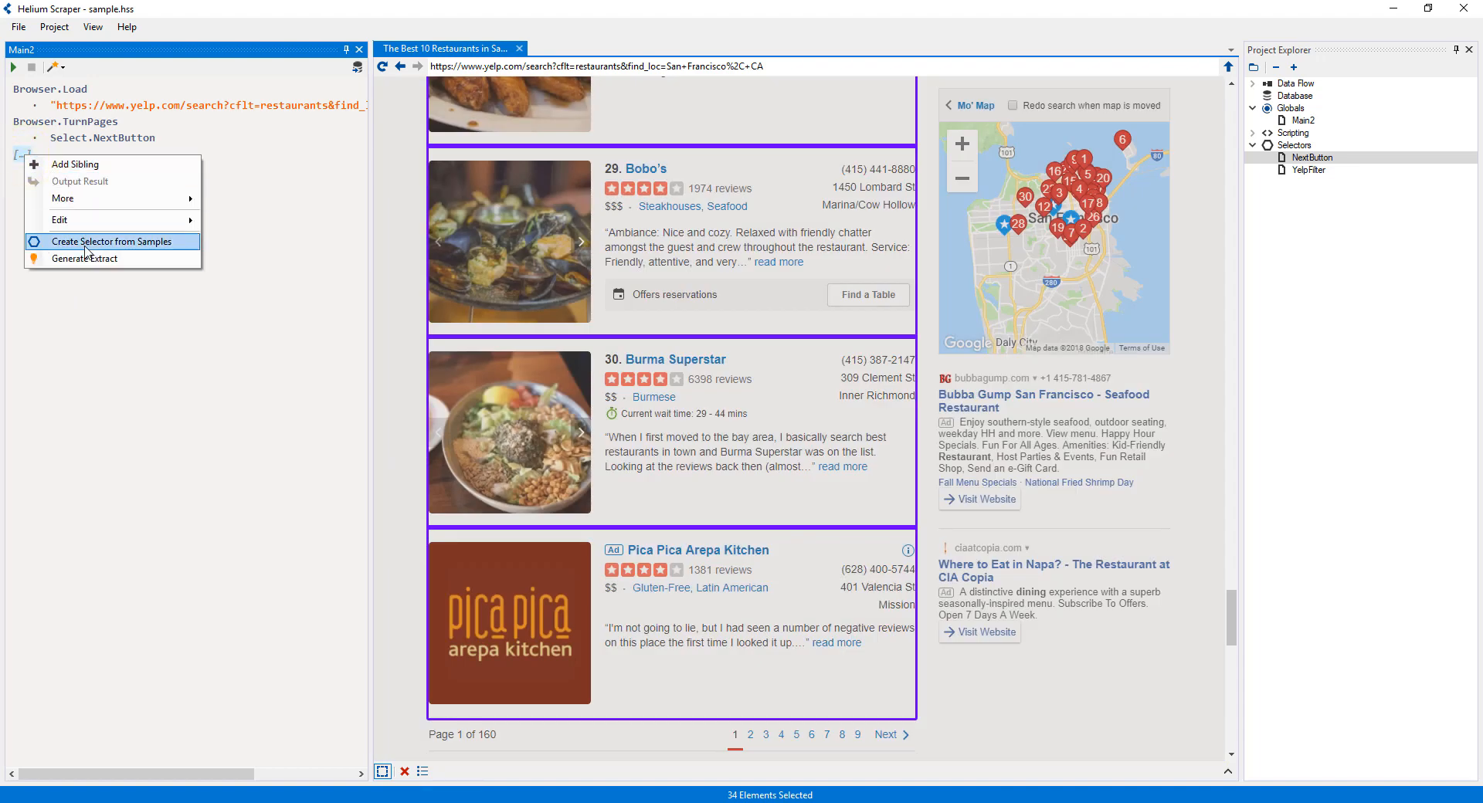
left_click(111, 240)
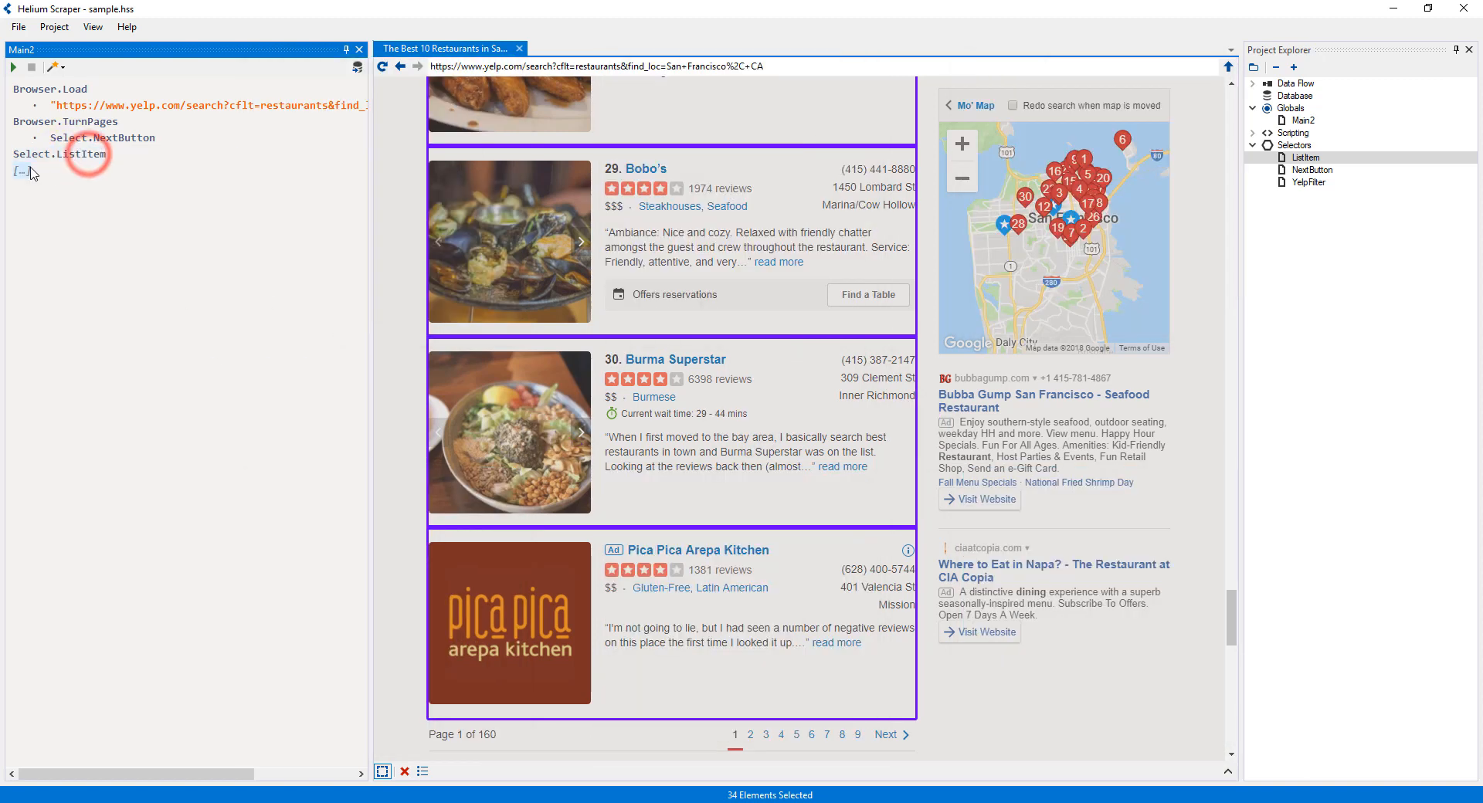
Step: Add an extract step with a title column using a new BusinessTitle selector from sampled restaurant names
type("extrac")
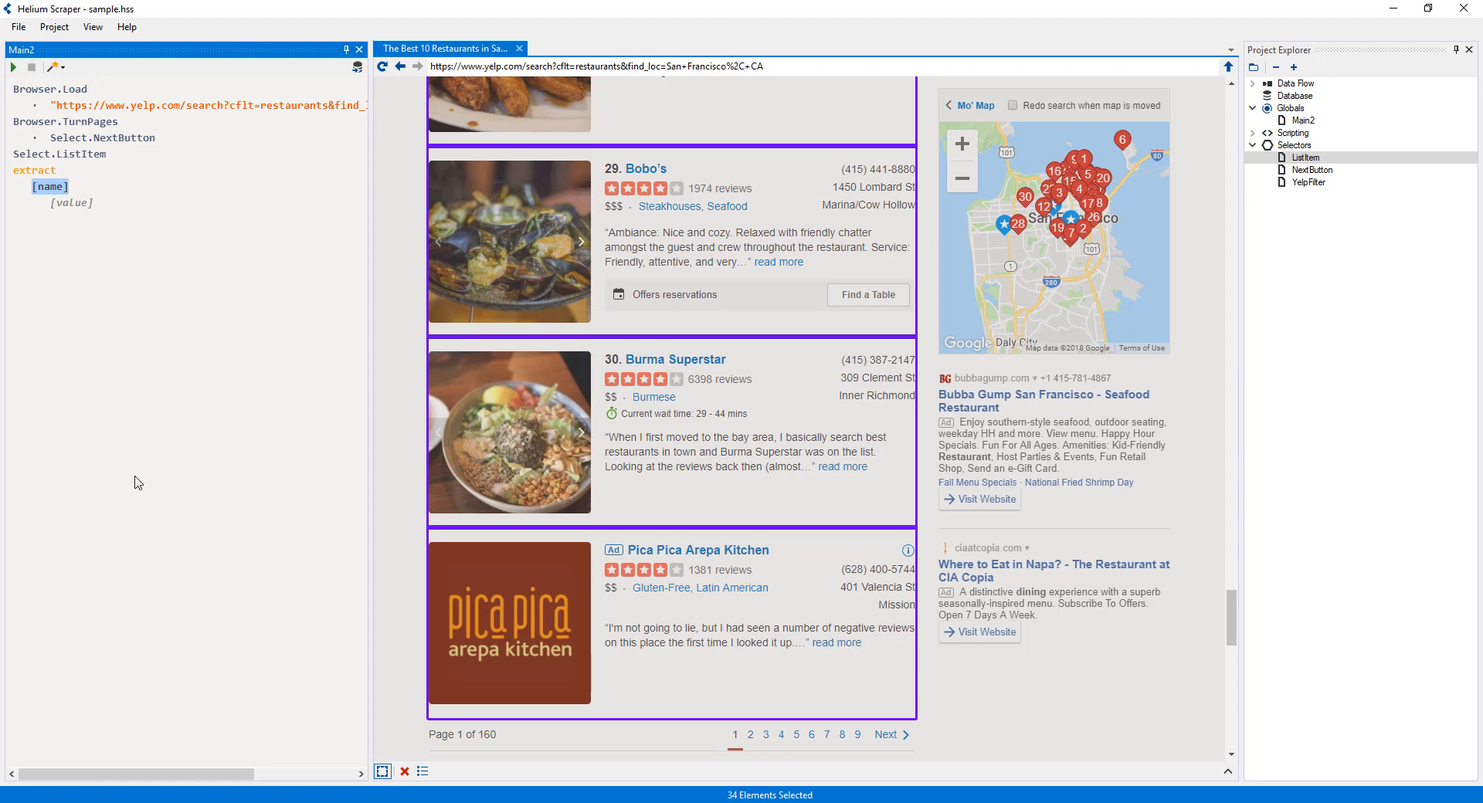
type("title")
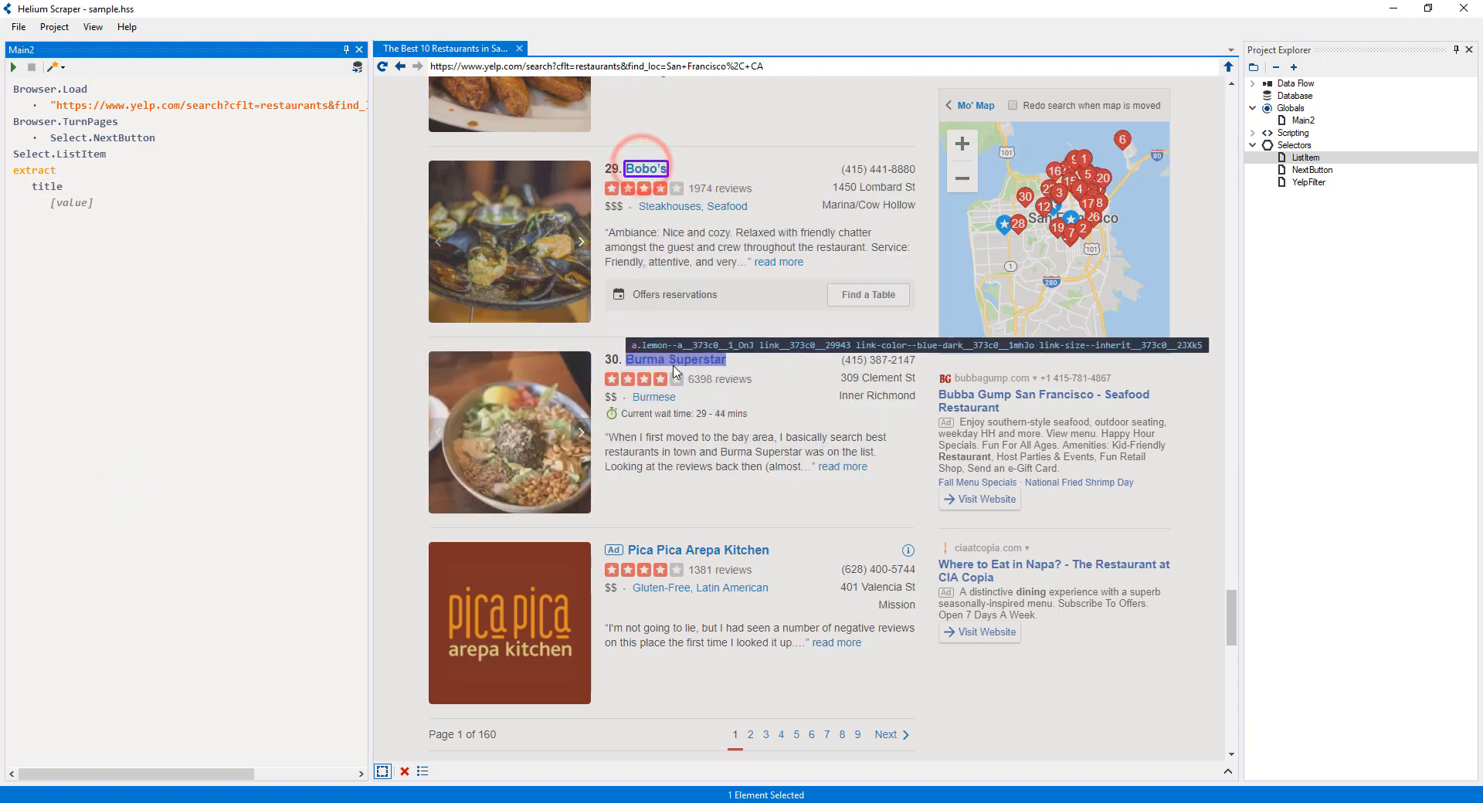
left_click(671, 550)
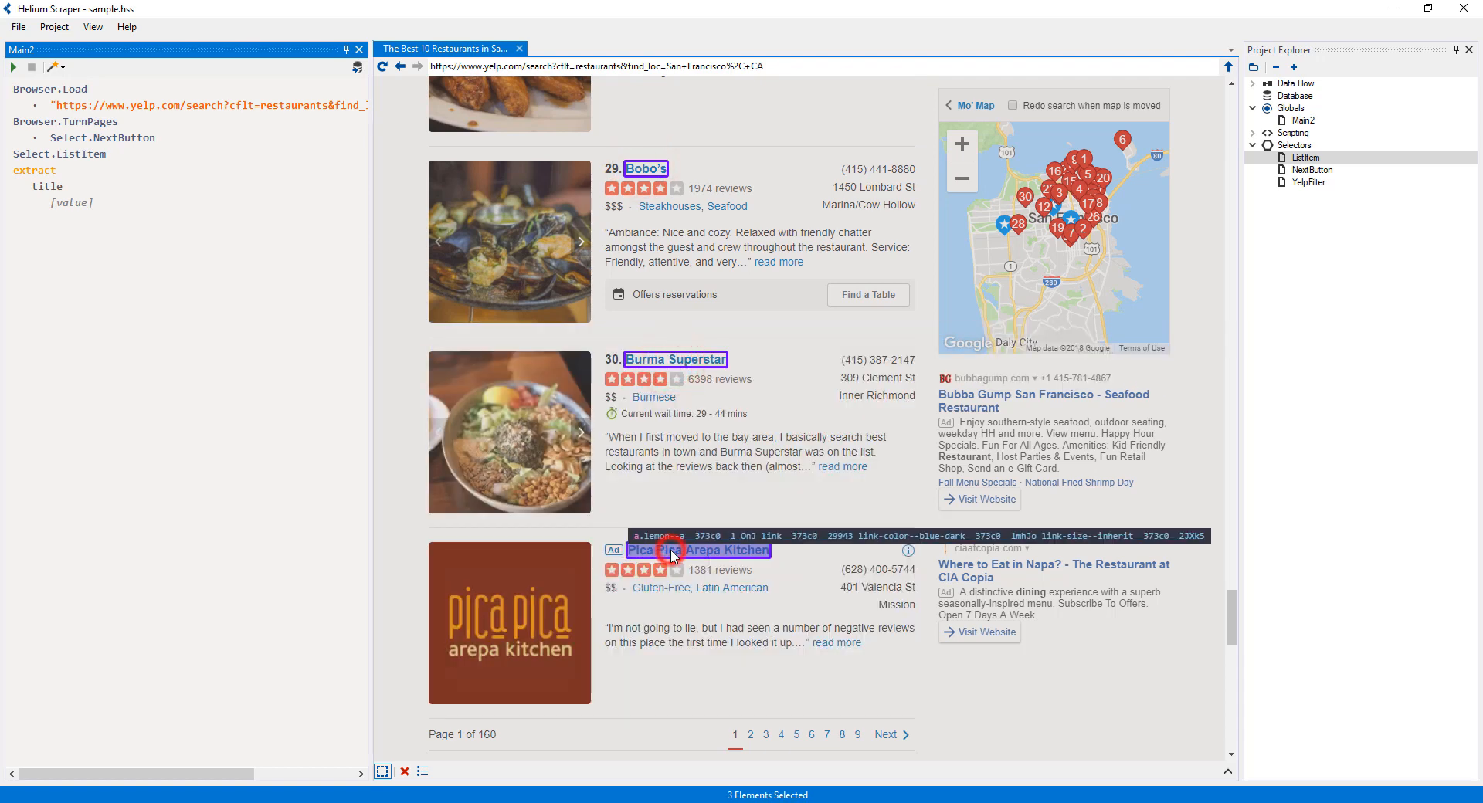
right_click(71, 203)
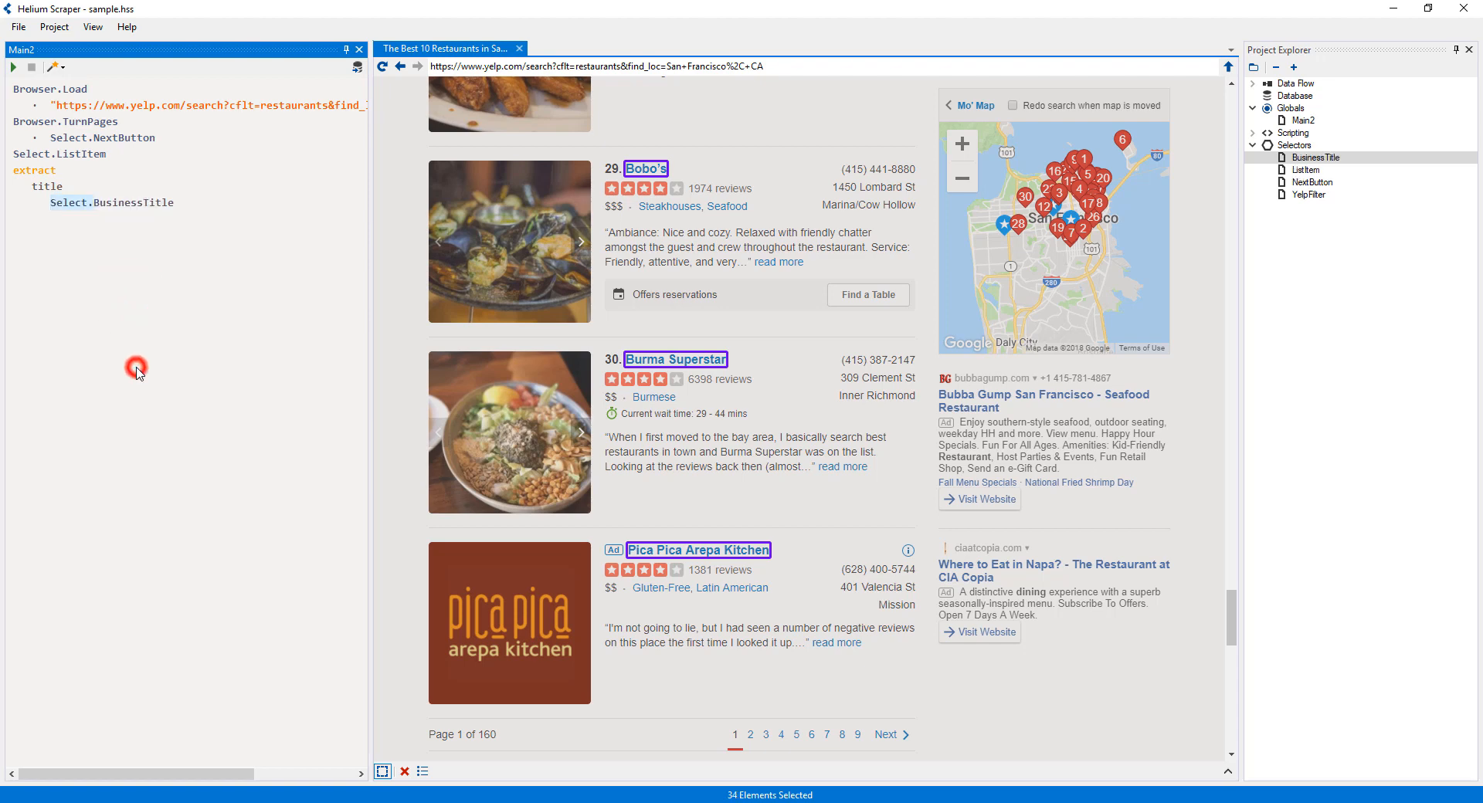
Step: Add a url column that selects BusinessTitle and applies Gather.Link
right_click(42, 187)
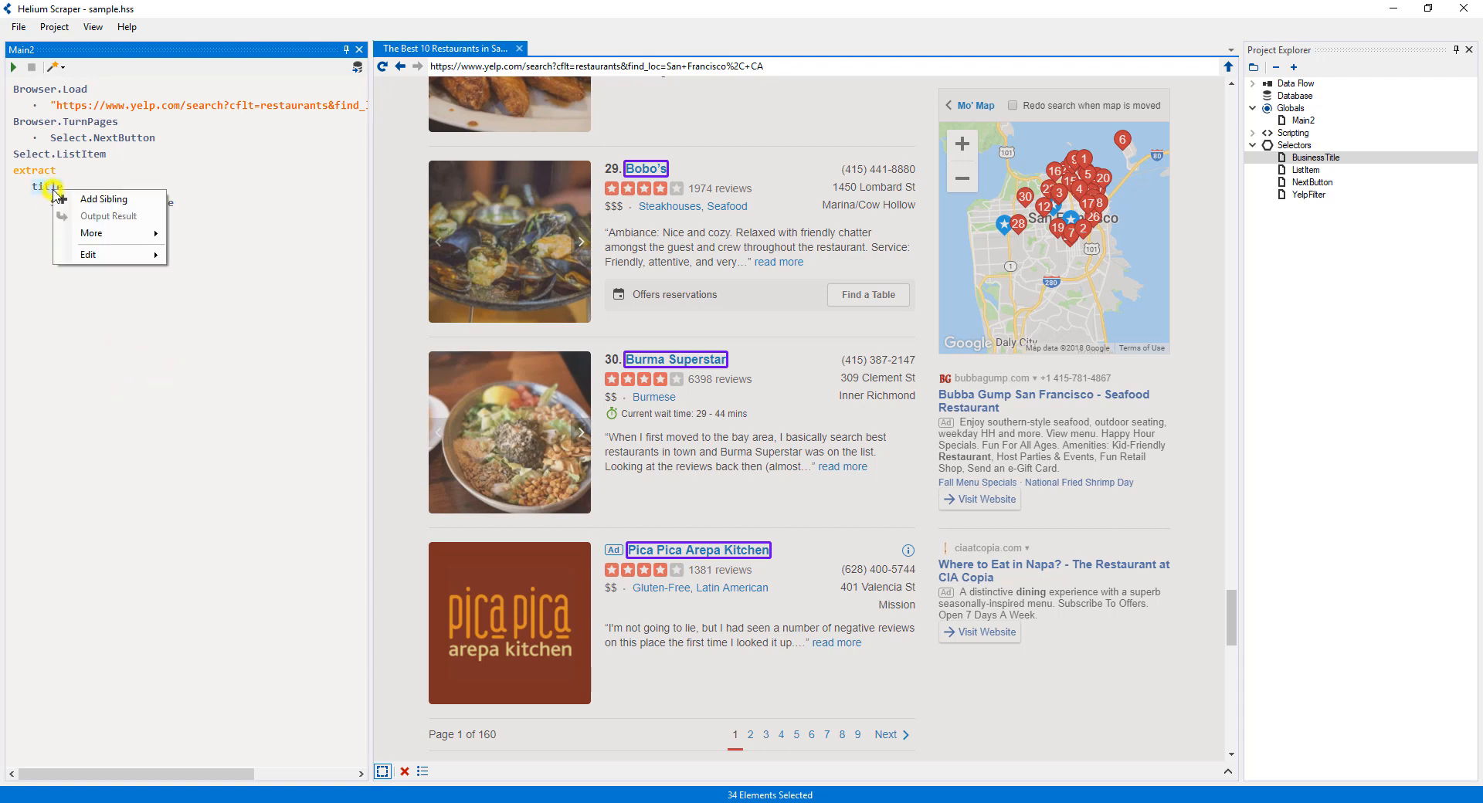
left_click(104, 199)
type("Select.")
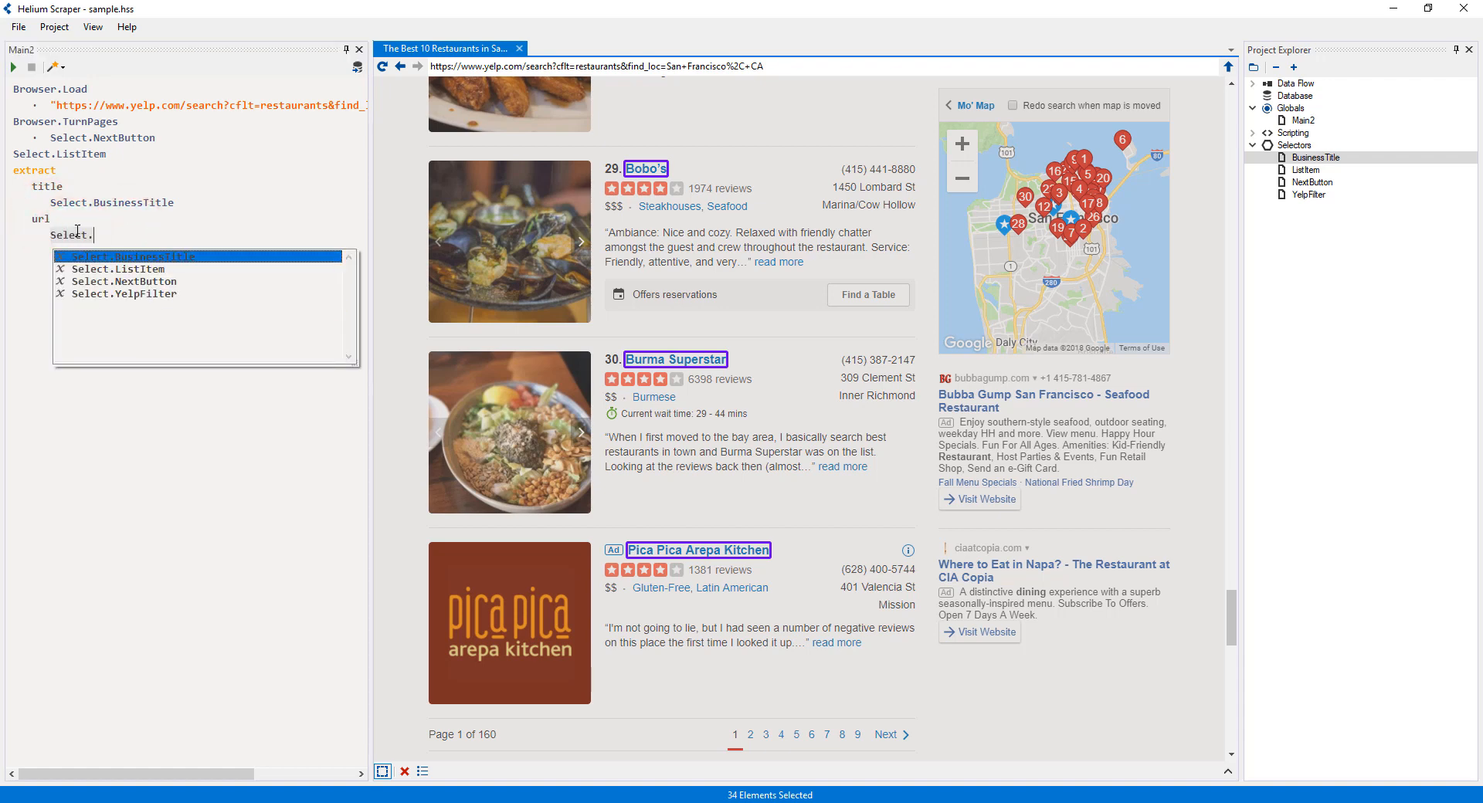
left_click(131, 257)
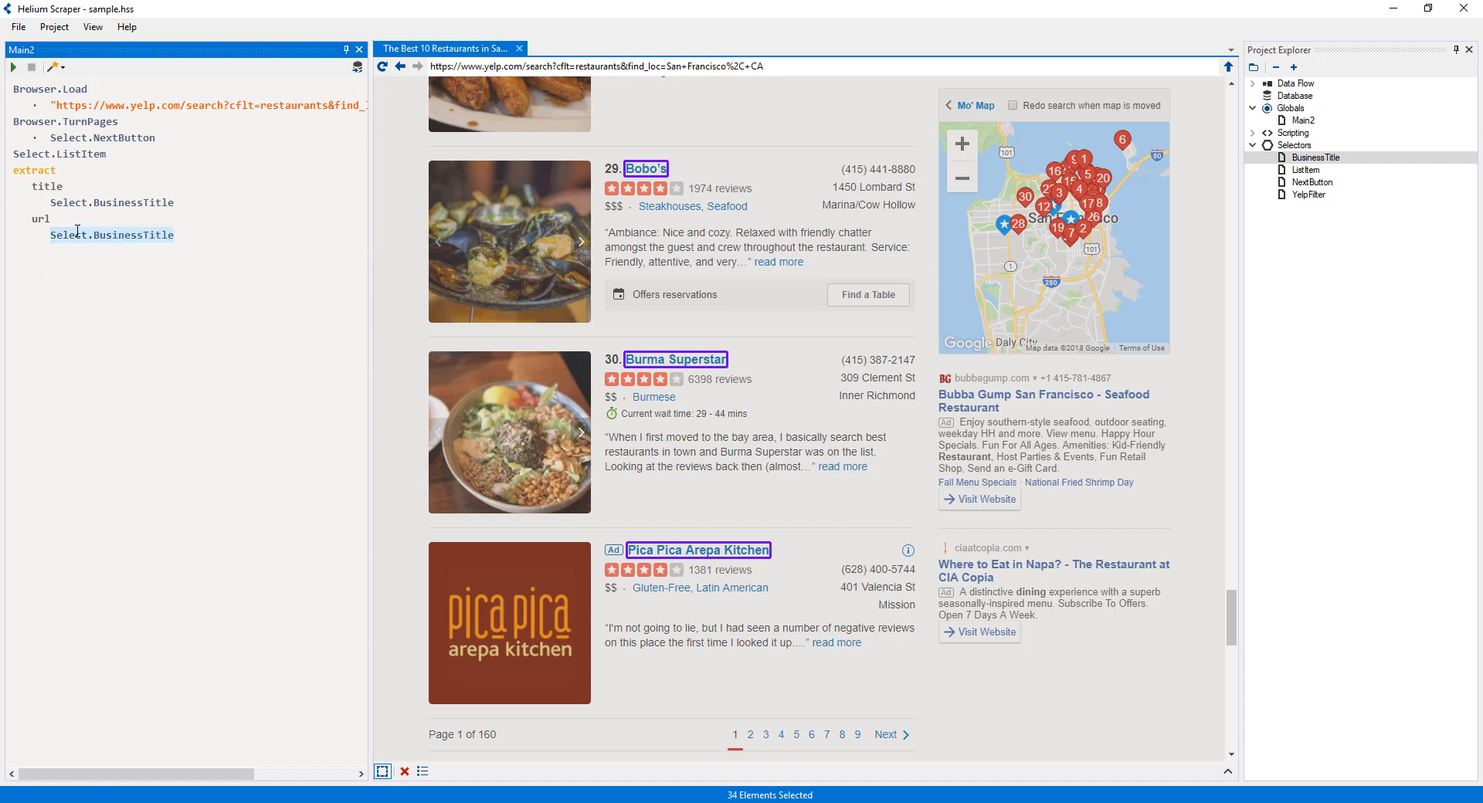
left_click(111, 235)
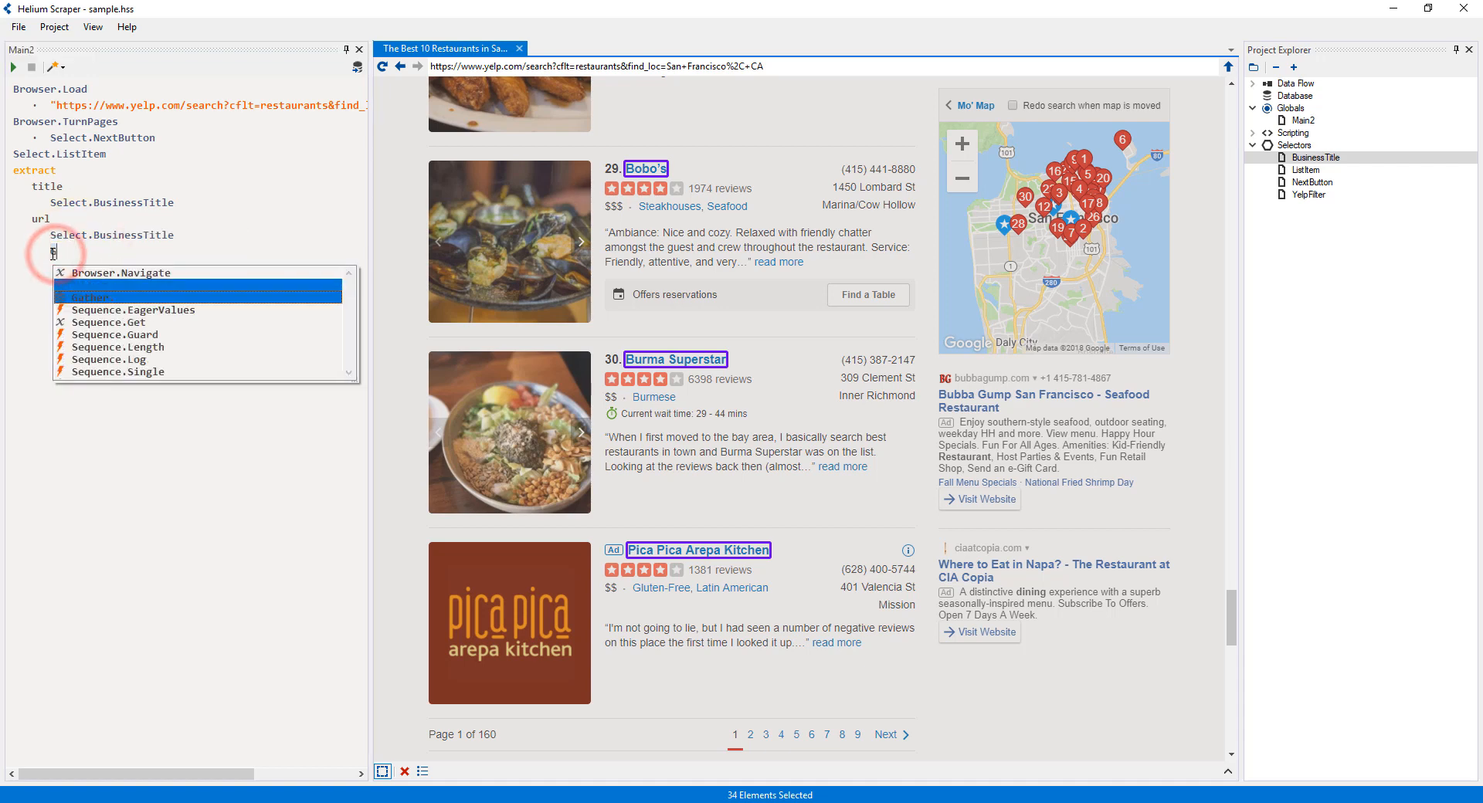
type("ather.link")
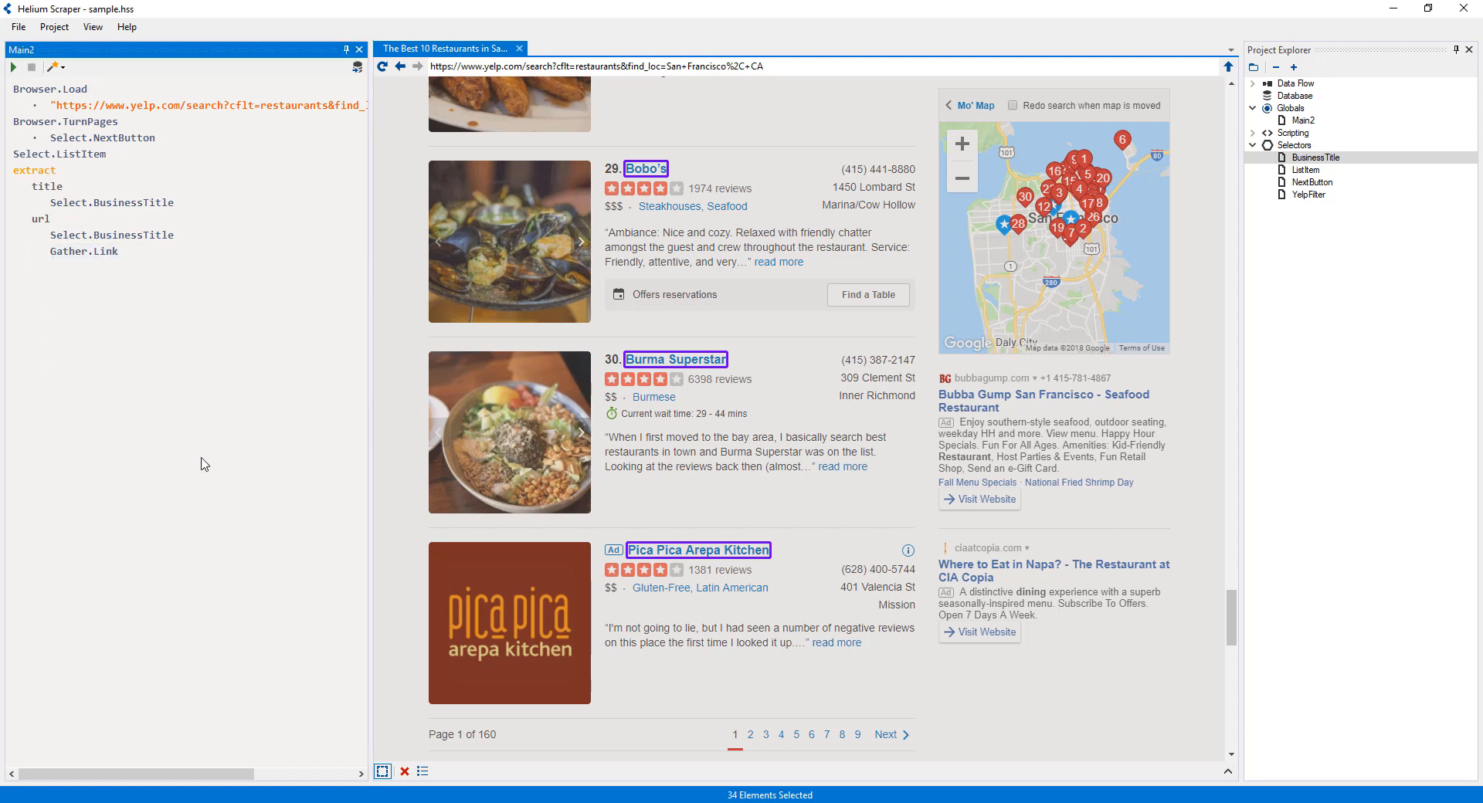
mouse_move(187, 471)
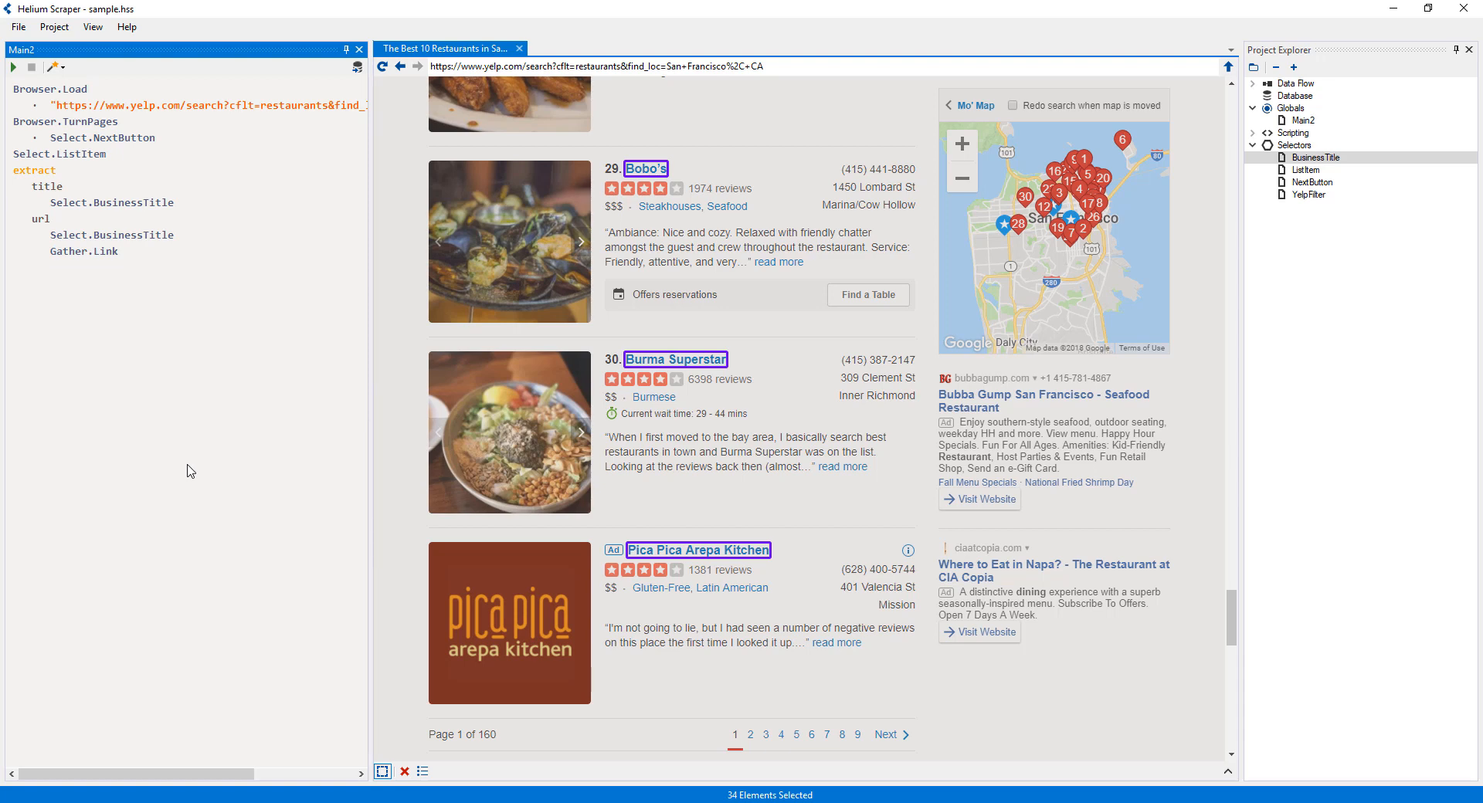
Step: Add a phone column after url in the extract step
right_click(40, 217)
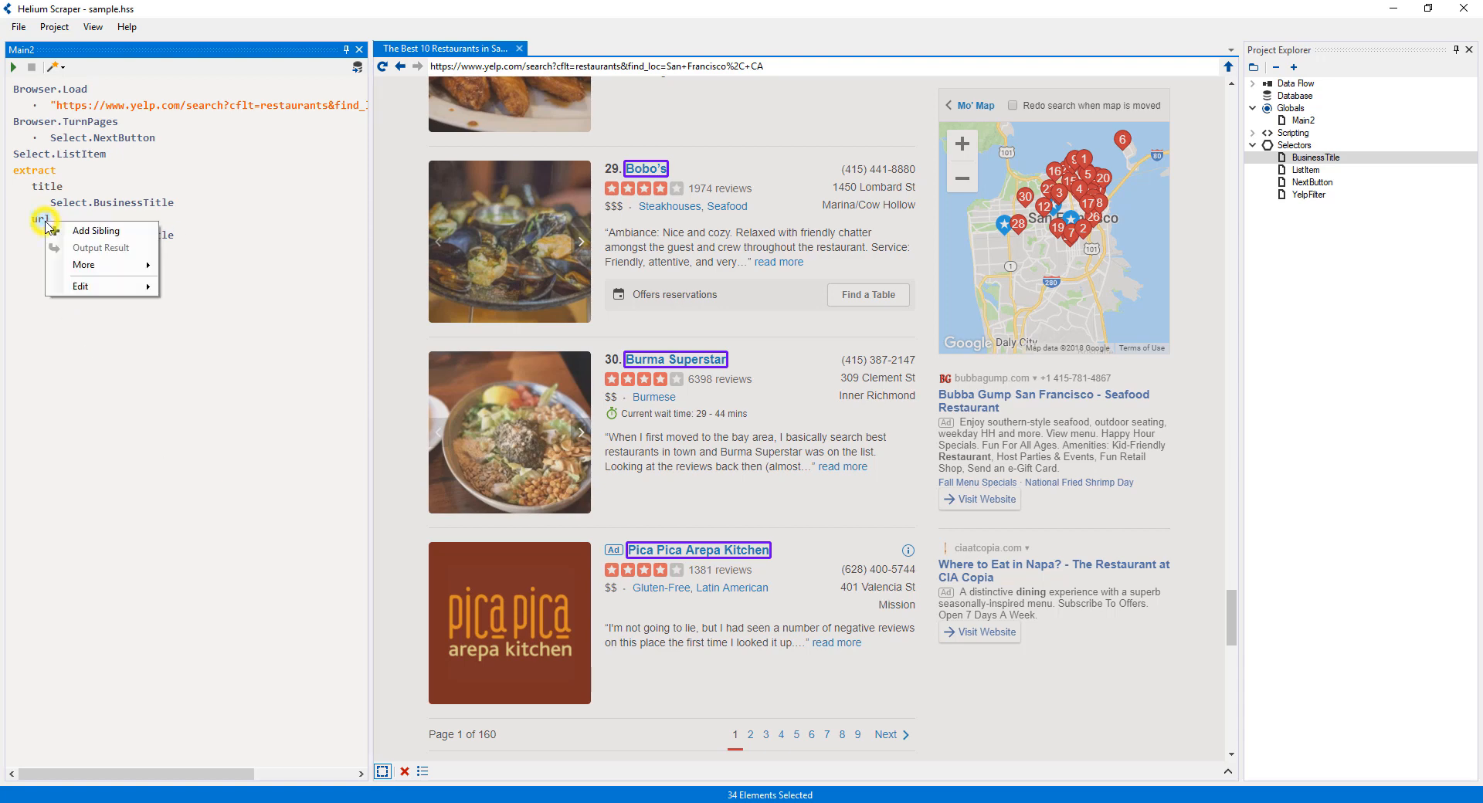
left_click(96, 230)
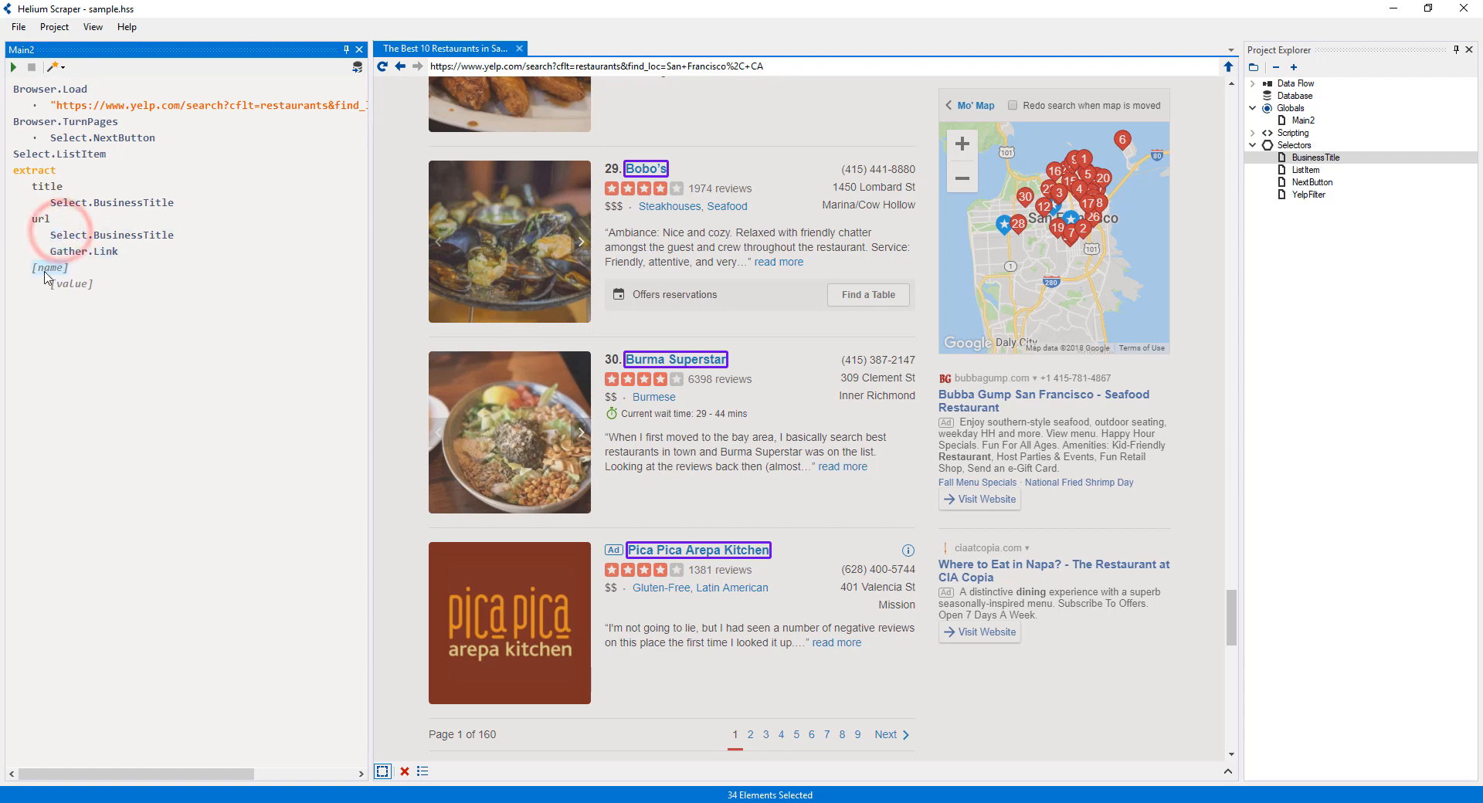
type("phone")
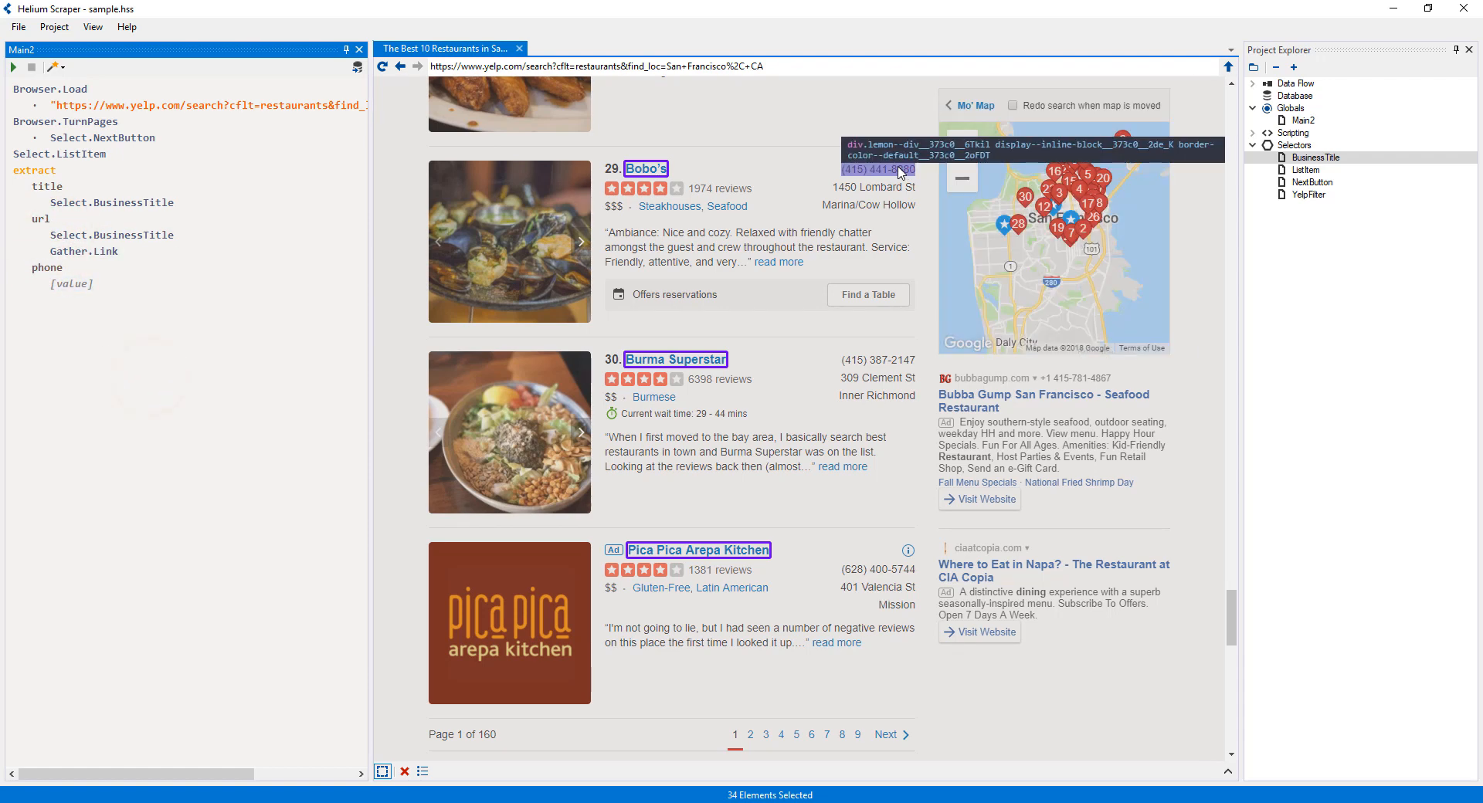
Step: Sample two restaurants' phone numbers and build the PhoneNumber selector from them
left_click(876, 360)
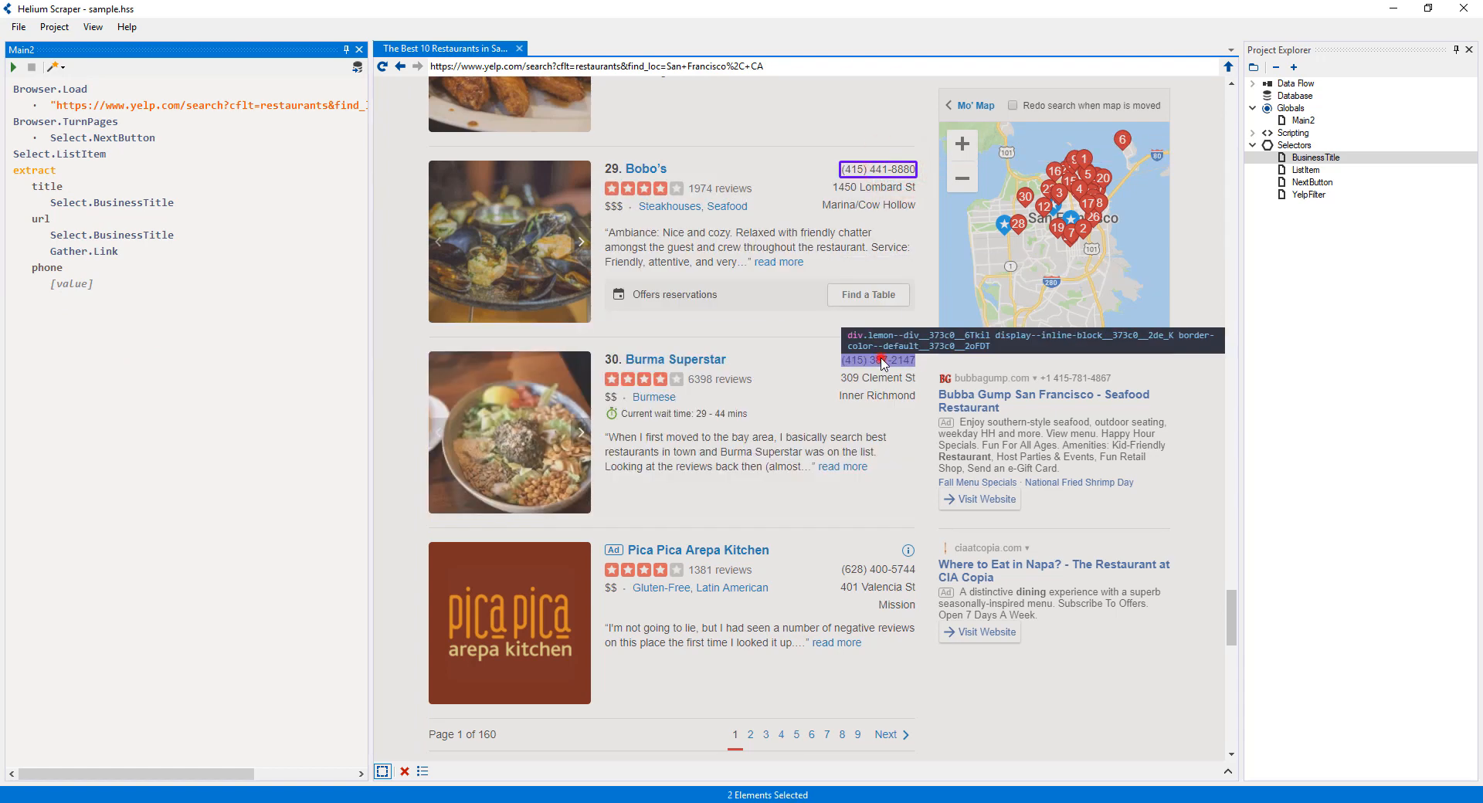
left_click(878, 569)
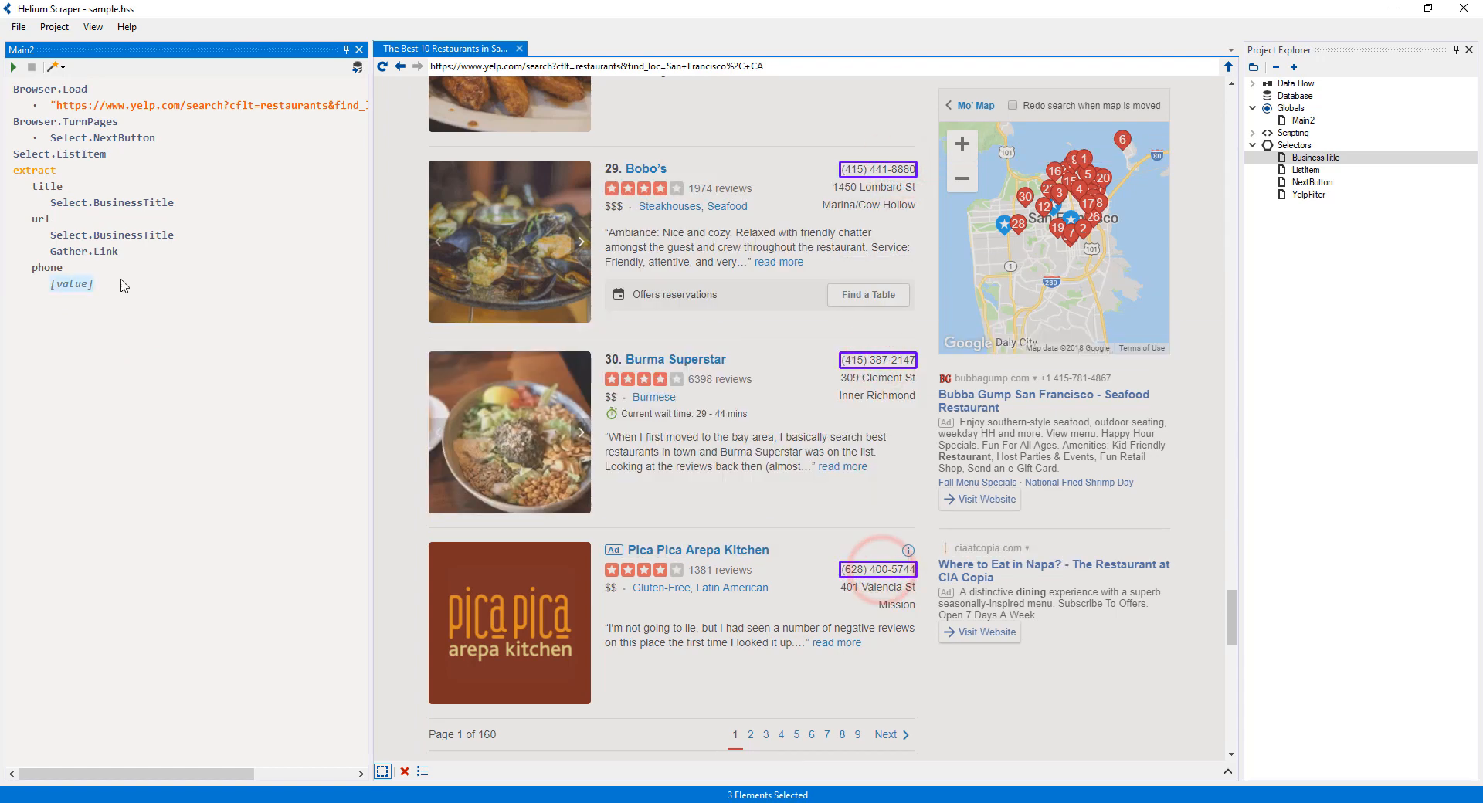
right_click(71, 284)
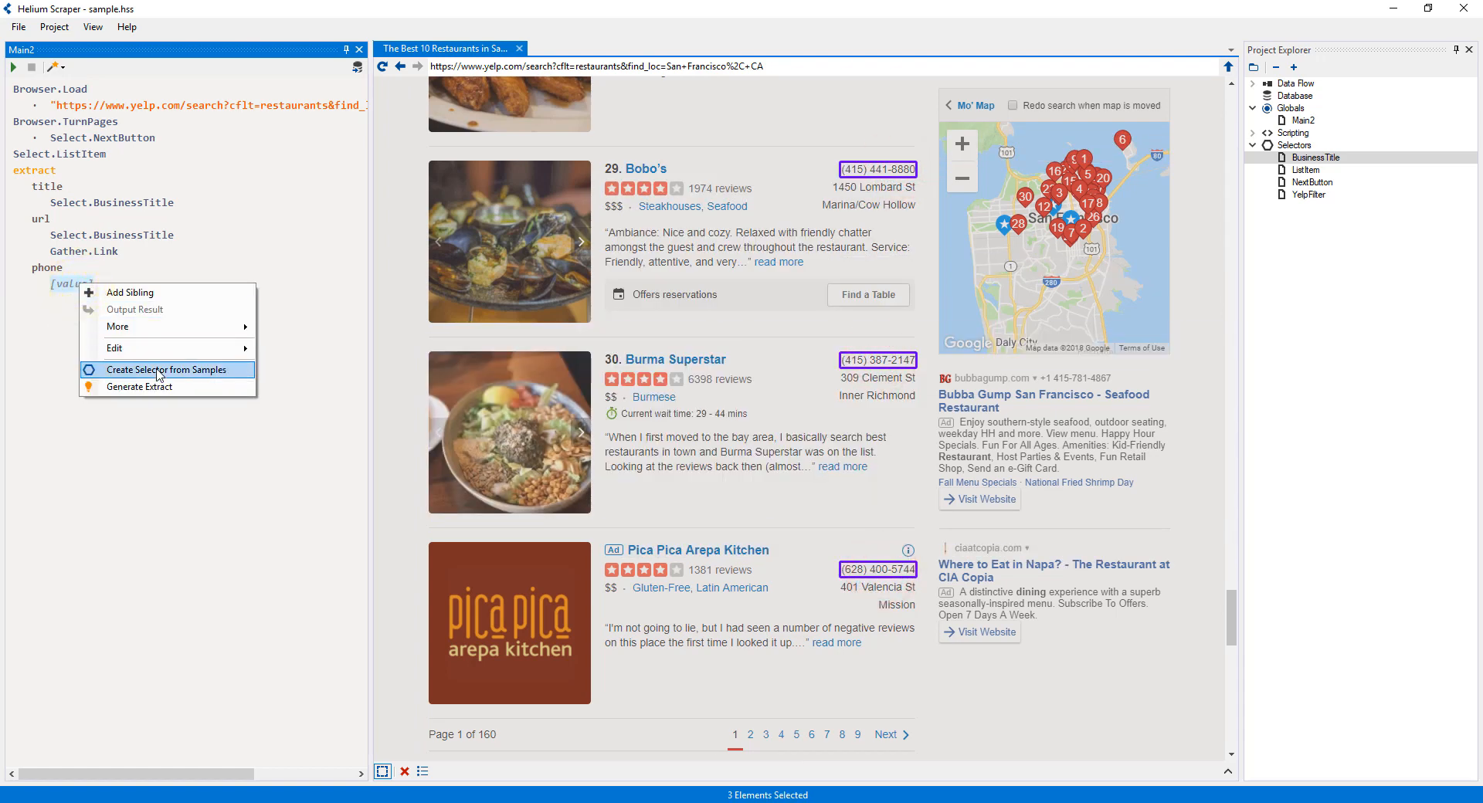
left_click(170, 369)
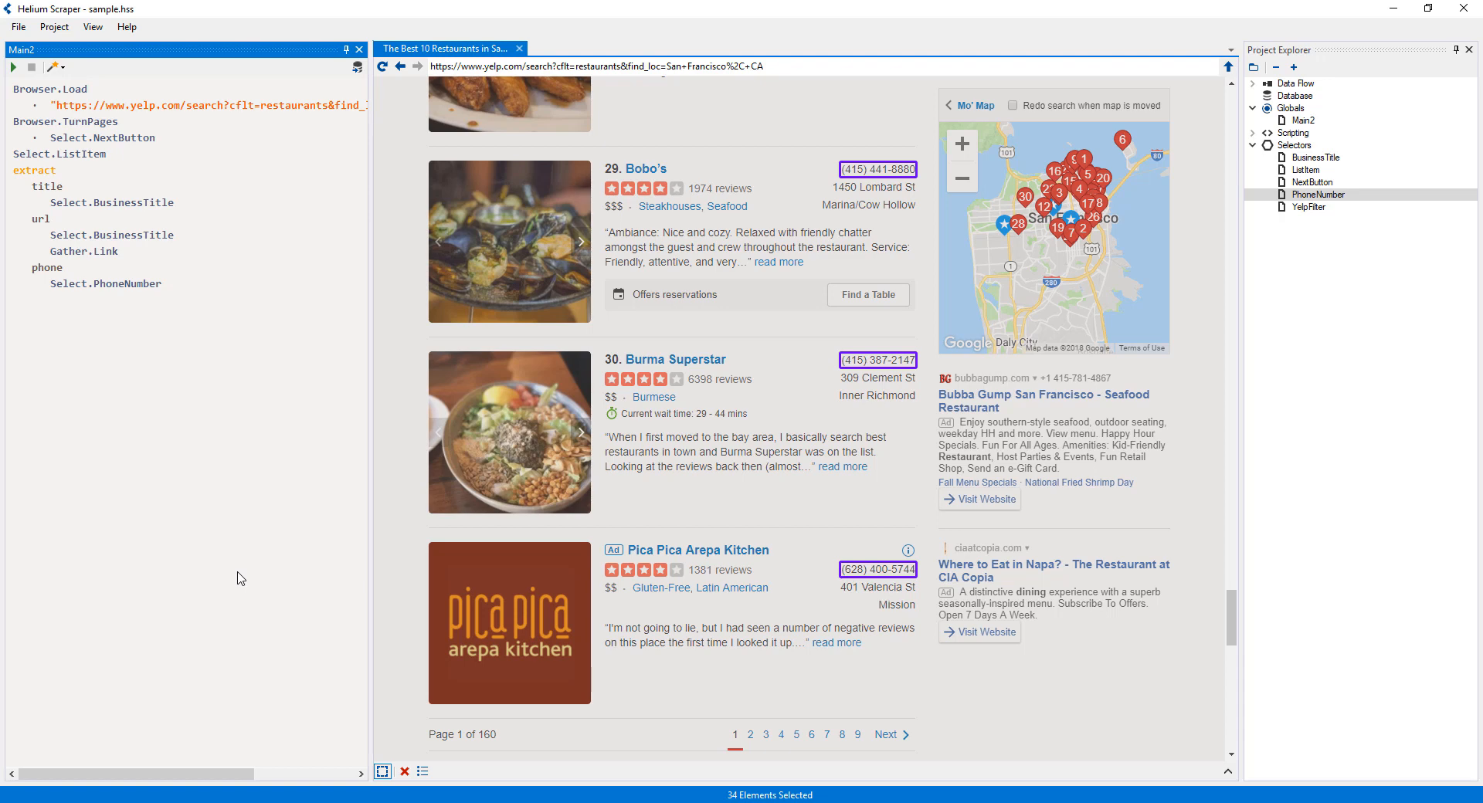
Step: Deselect the sampled Yelp result elements so the page markings are removed
left_click(58, 153)
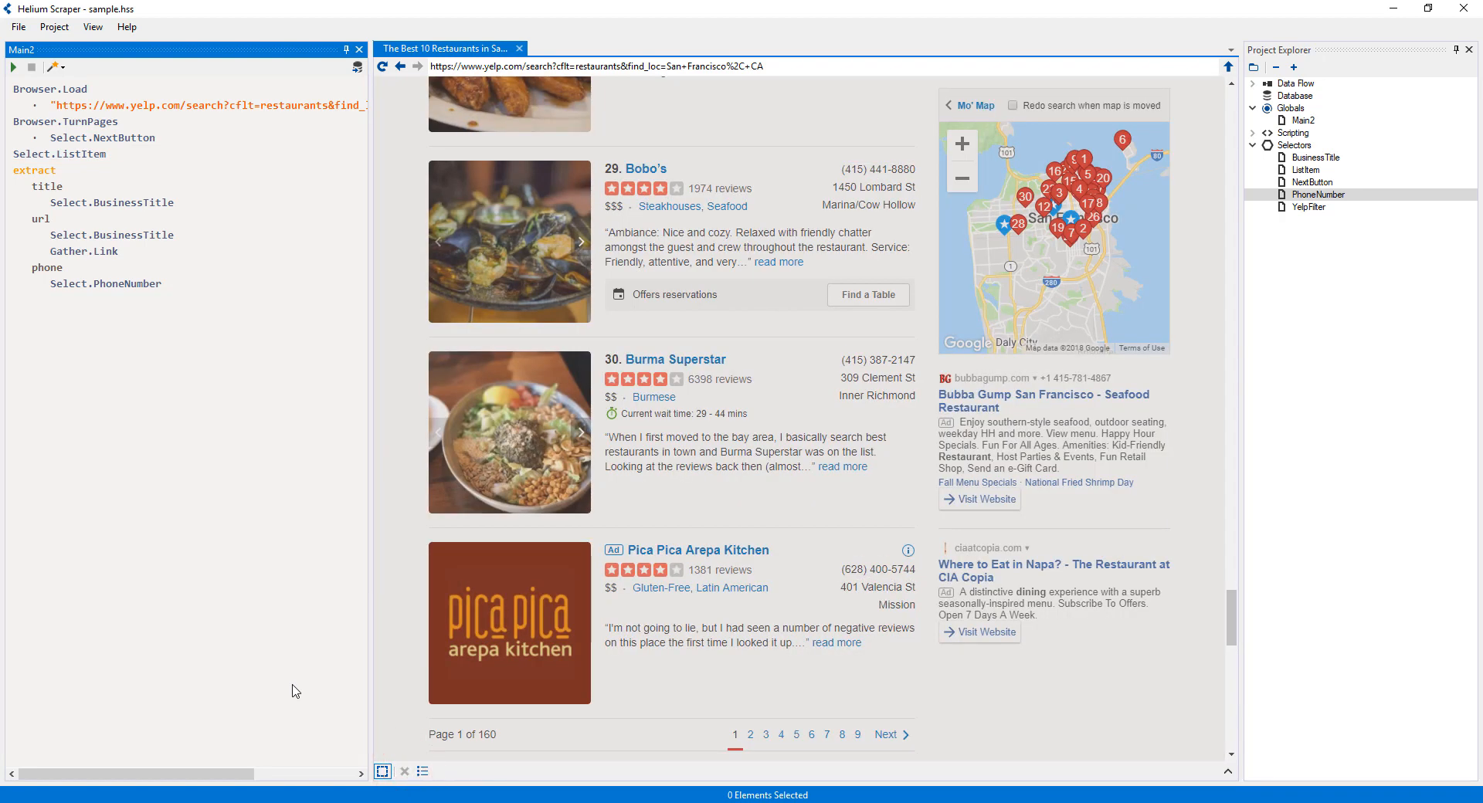
left_click(672, 433)
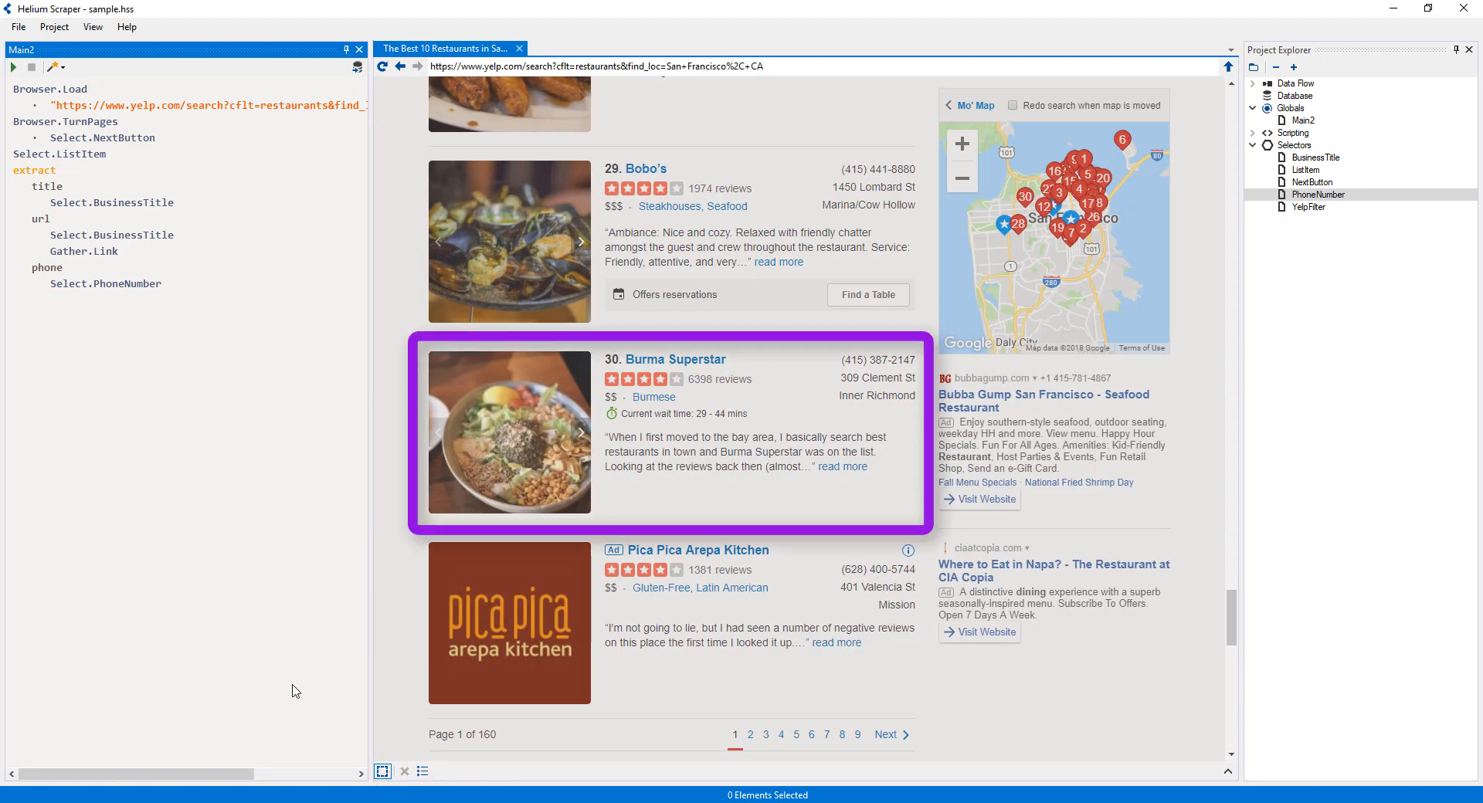
left_click(59, 153)
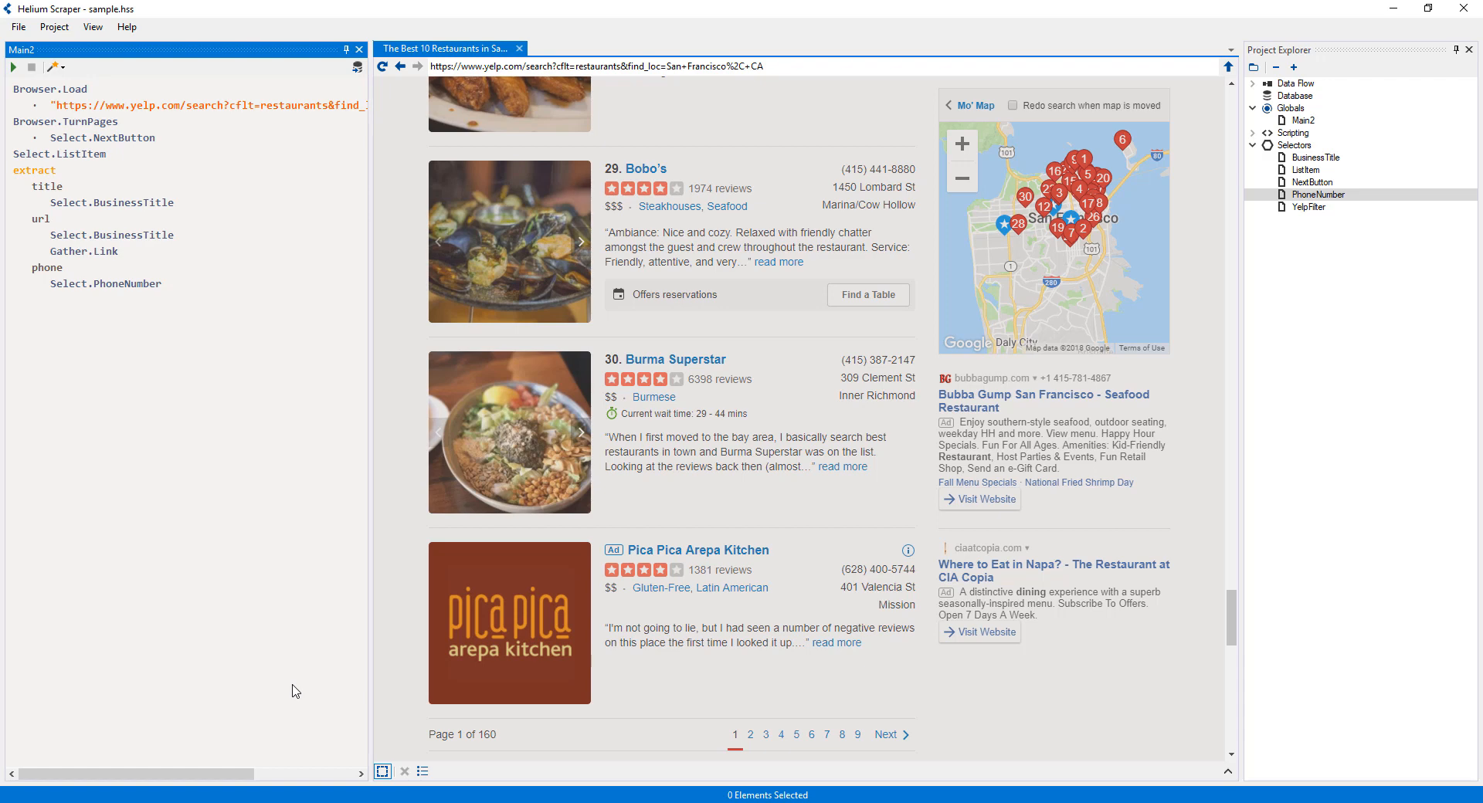
left_click(111, 202)
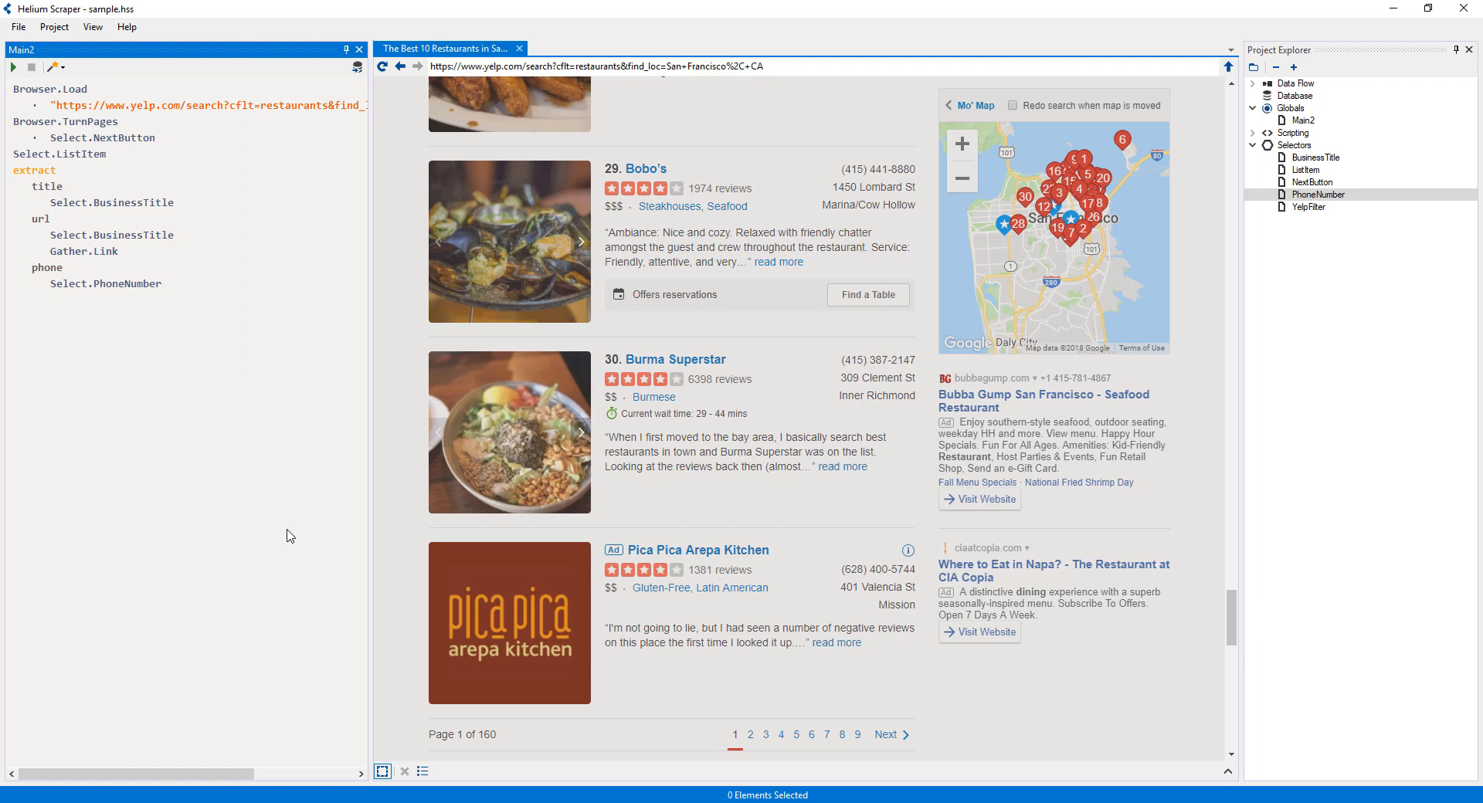
right_click(111, 235)
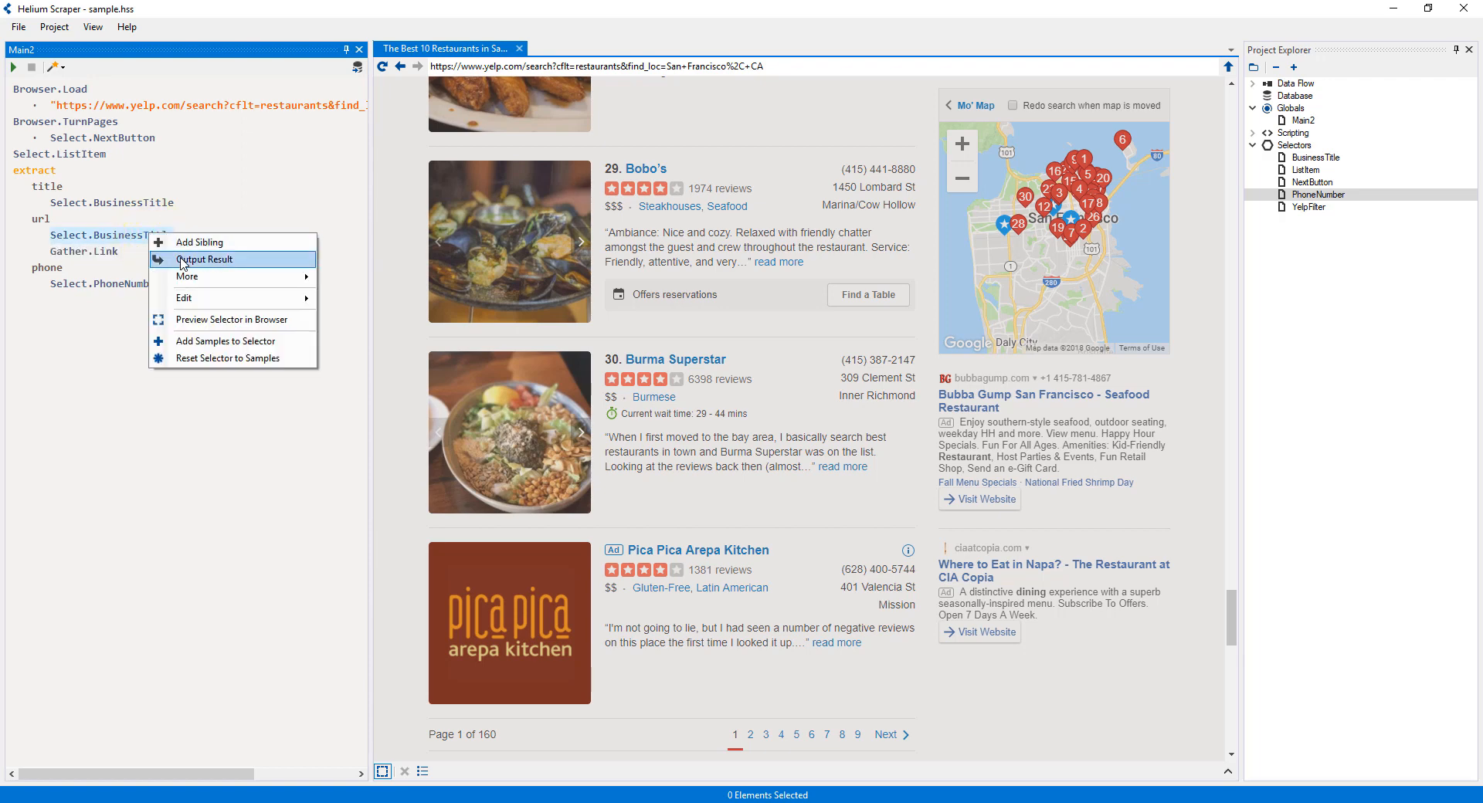
left_click(204, 259)
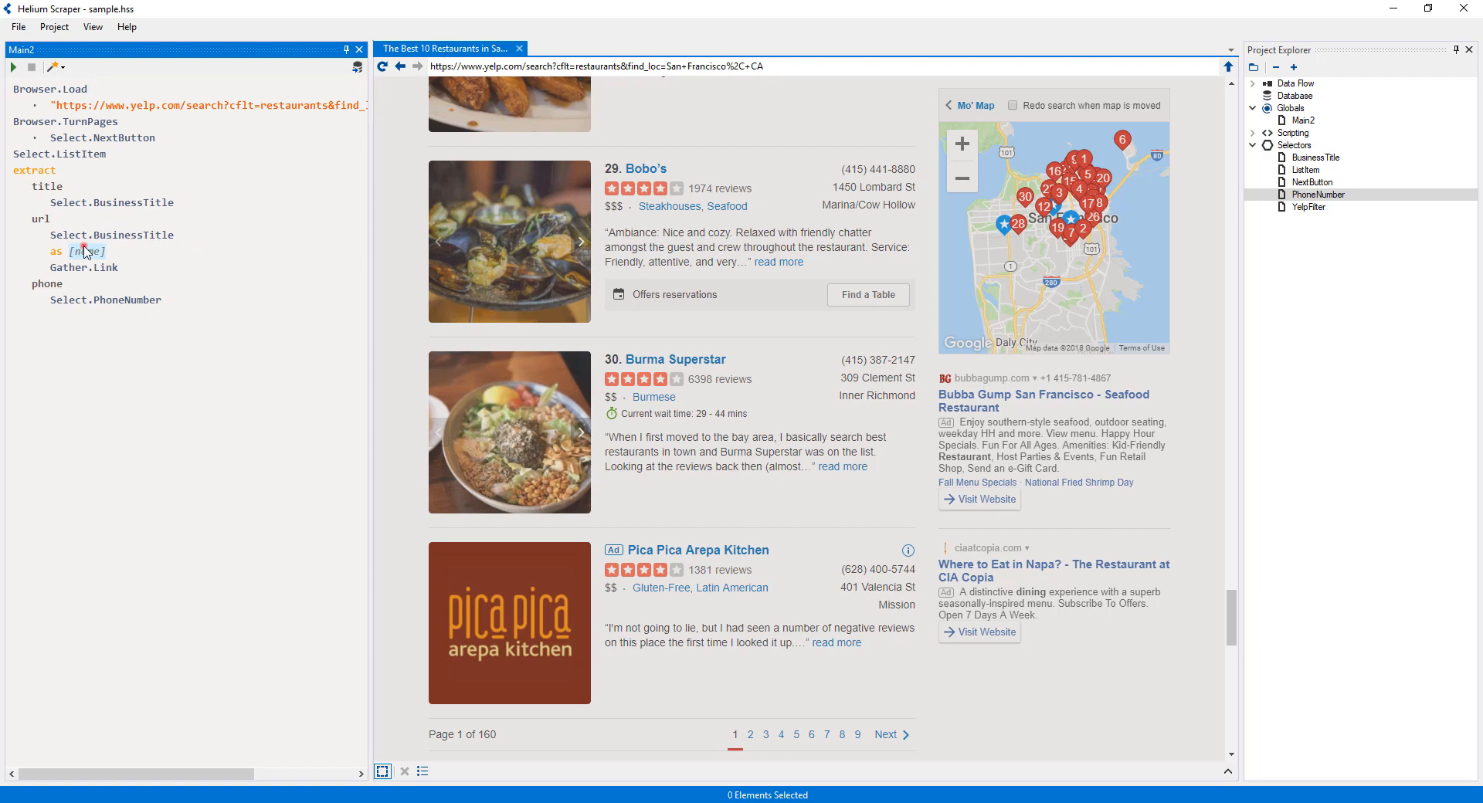
type("titleT")
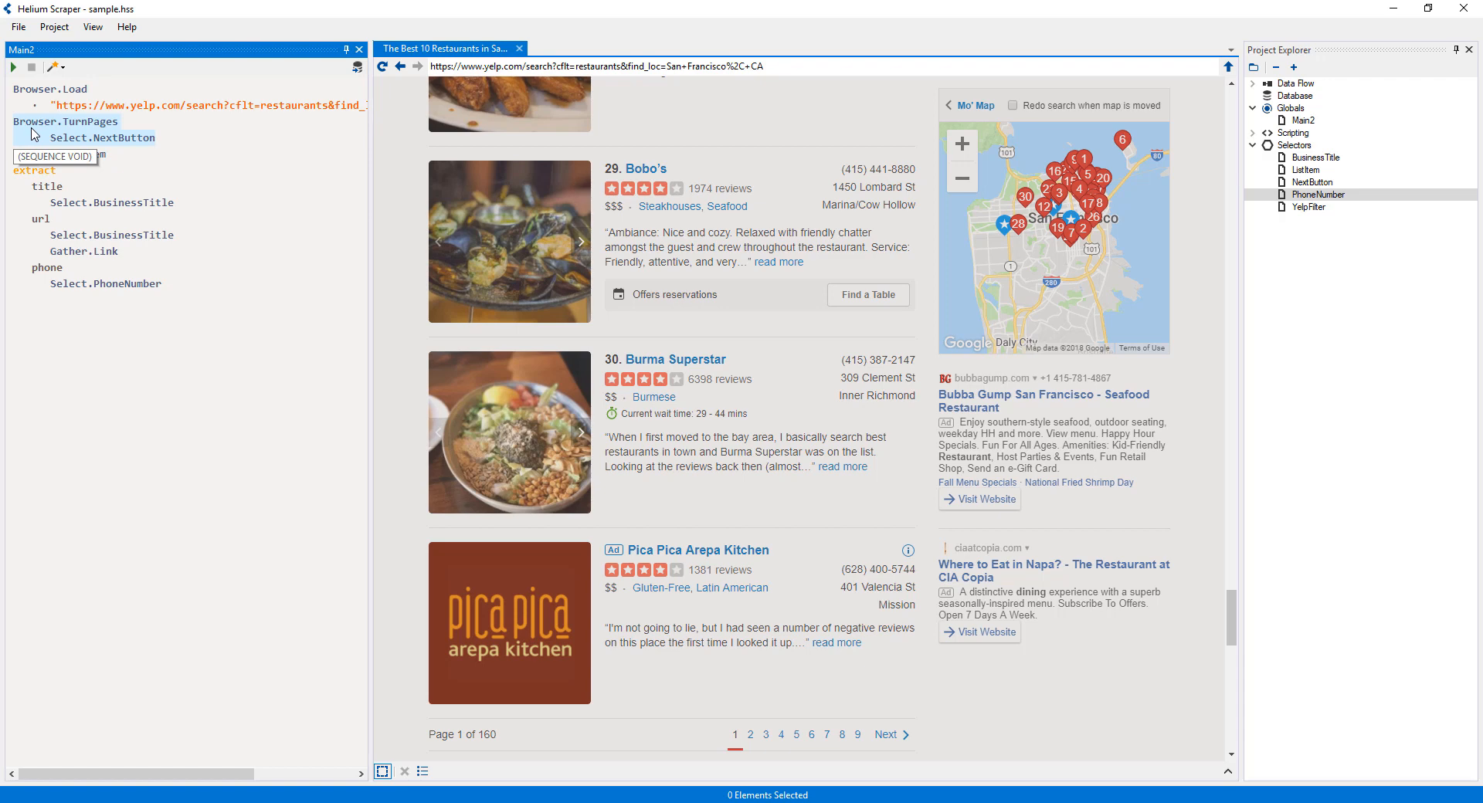
mouse_move(255, 230)
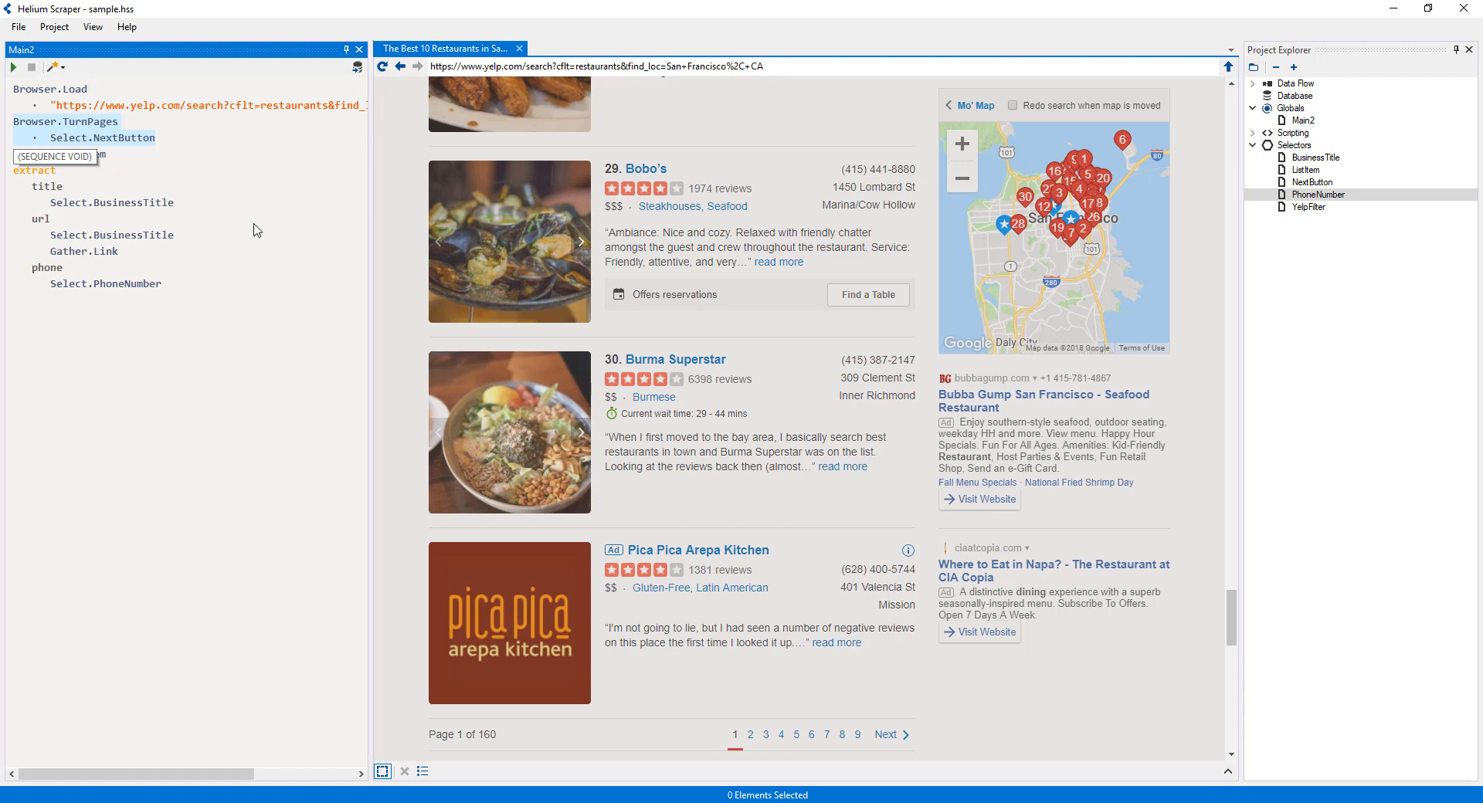